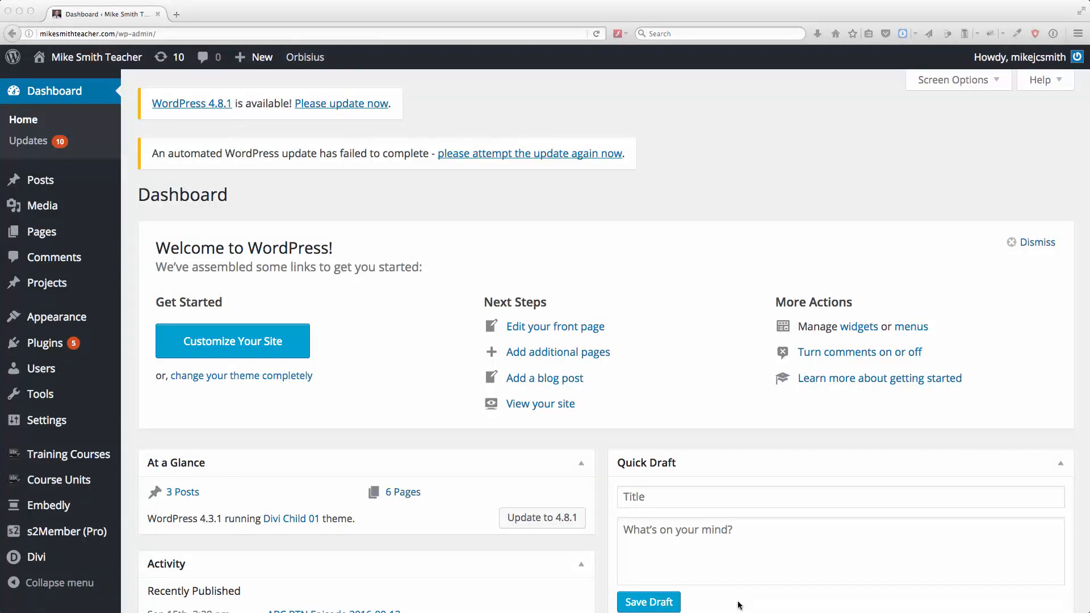
pyautogui.moveTo(440, 394)
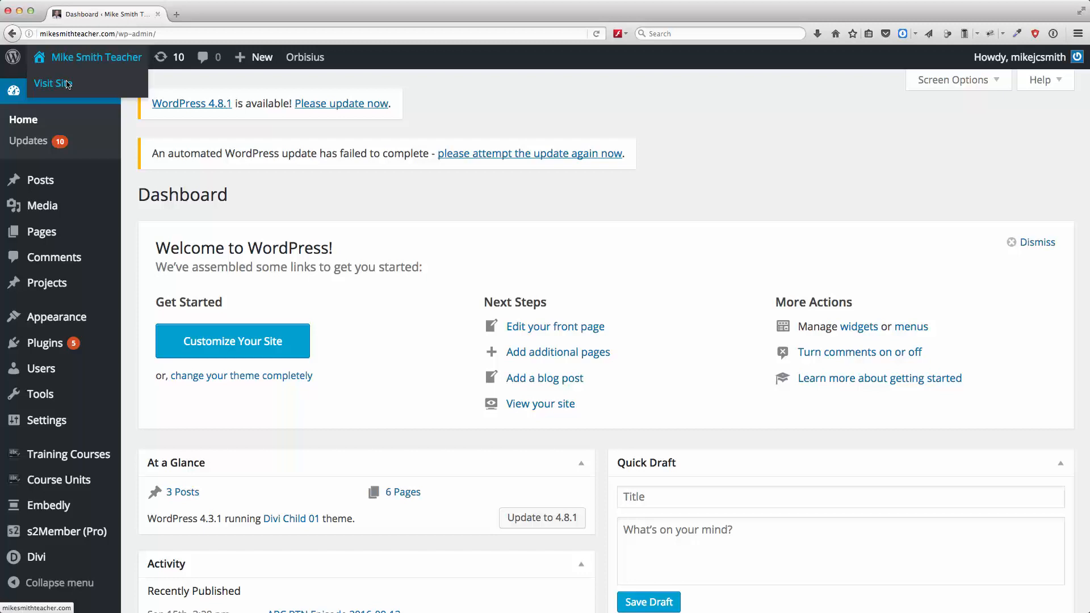
# - View the live Mike Smith Teacher site in a new browser tab
pyautogui.click(52, 83)
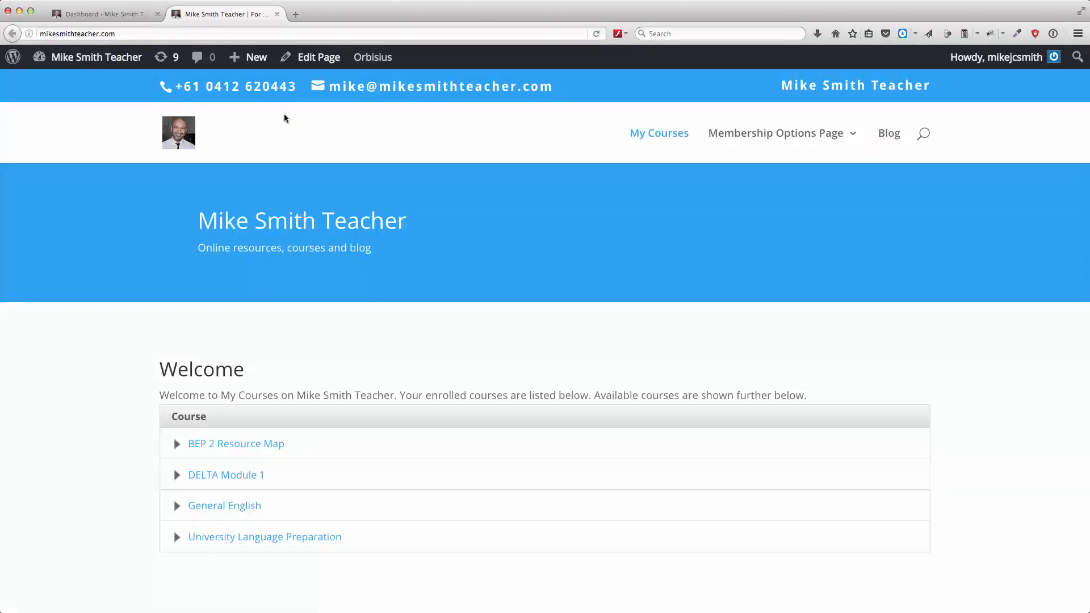
# - Go to Appearance > Menus, showing the Top Menu editor and its settings
pyautogui.click(105, 13)
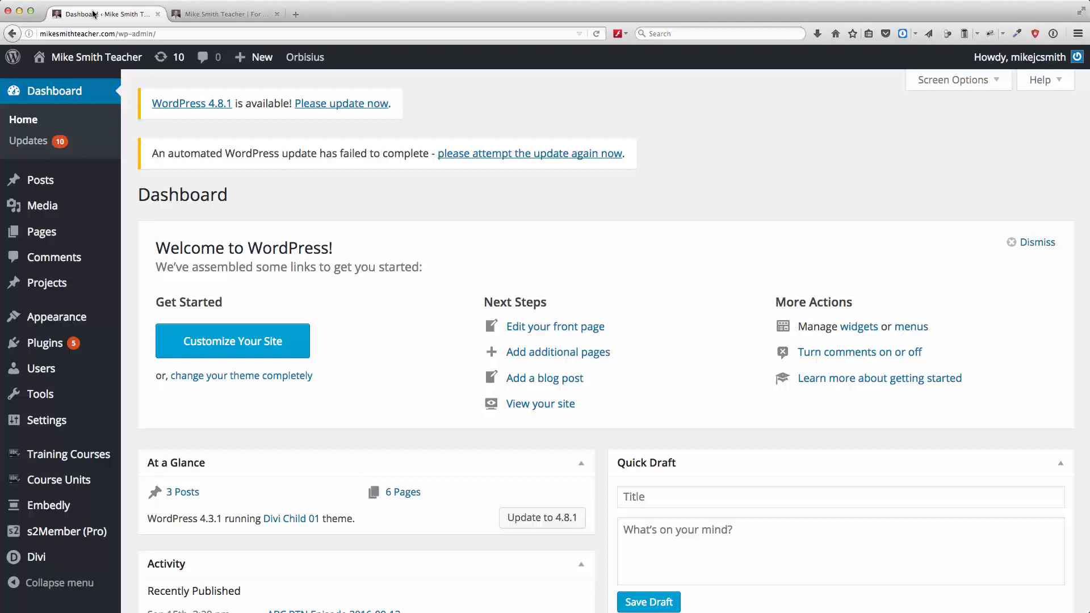
pyautogui.moveTo(55, 317)
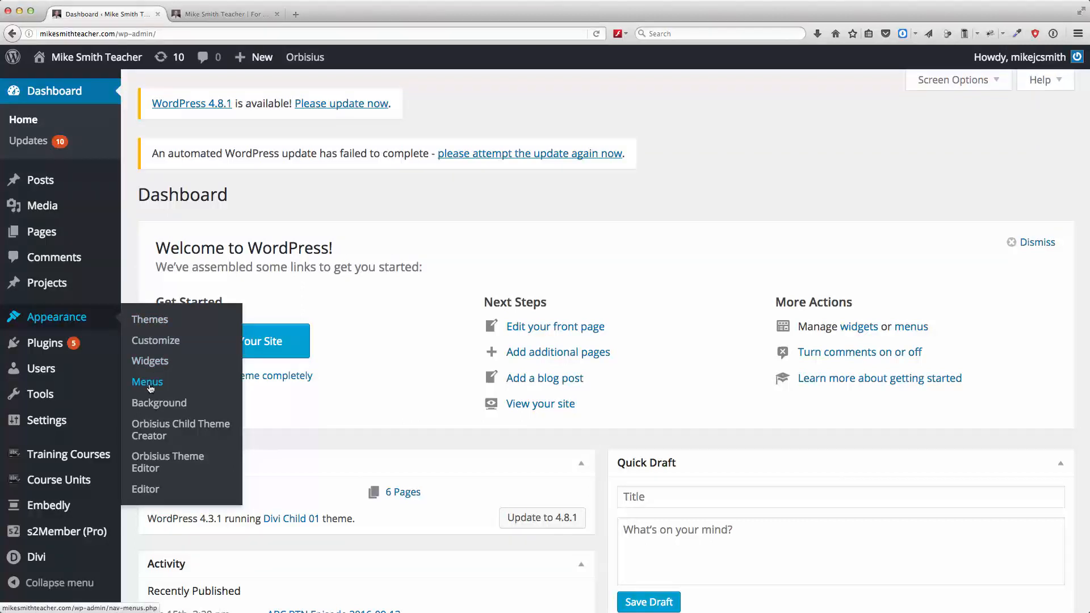
pyautogui.click(146, 381)
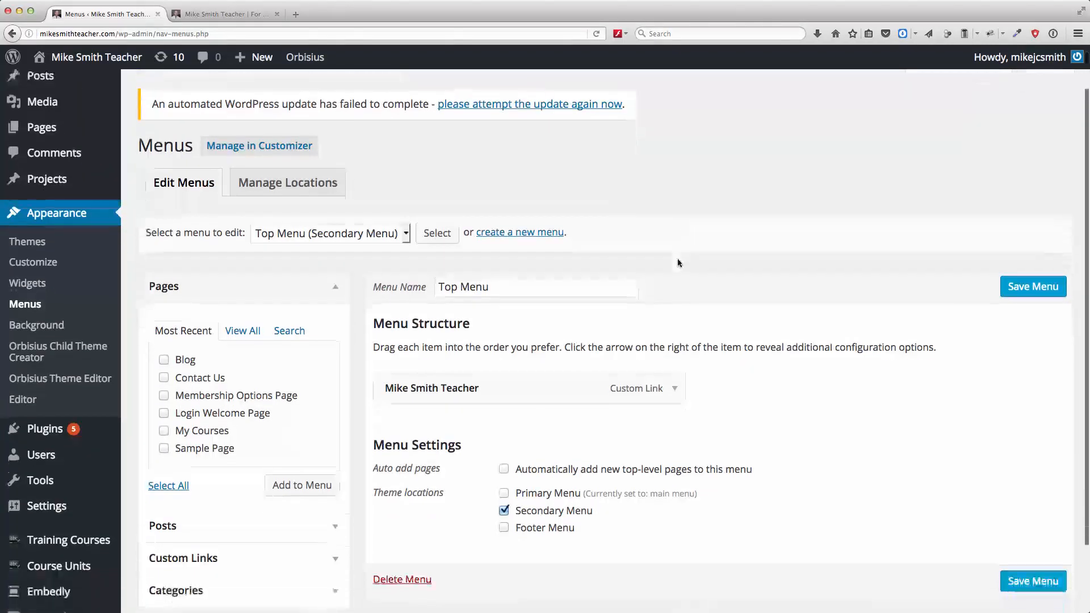
pyautogui.scroll(-3)
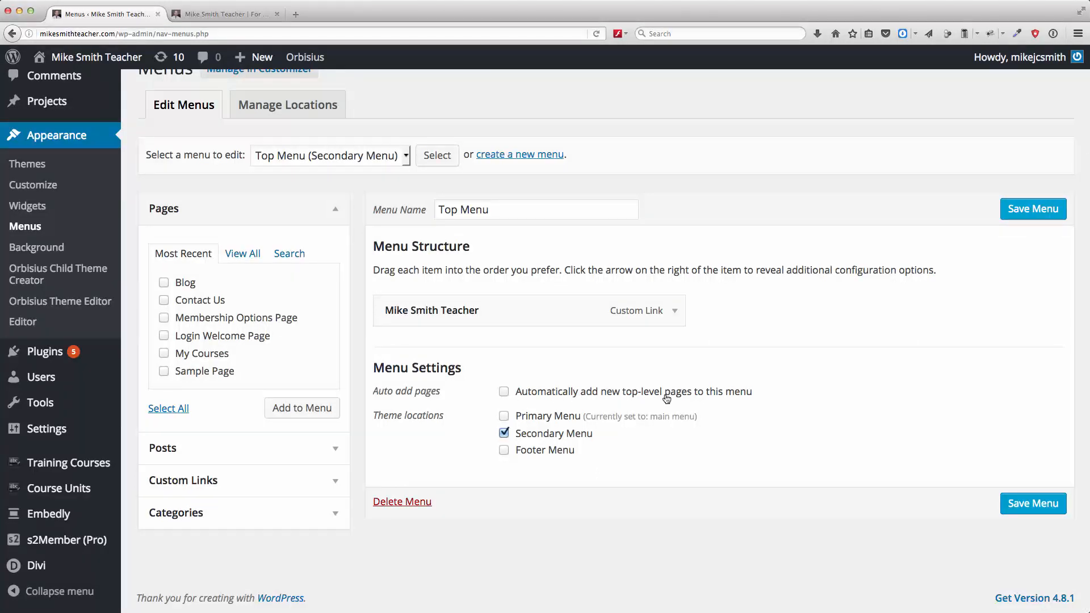
# - Toggle the auto-add new top-level pages option on and back off
pyautogui.click(504, 392)
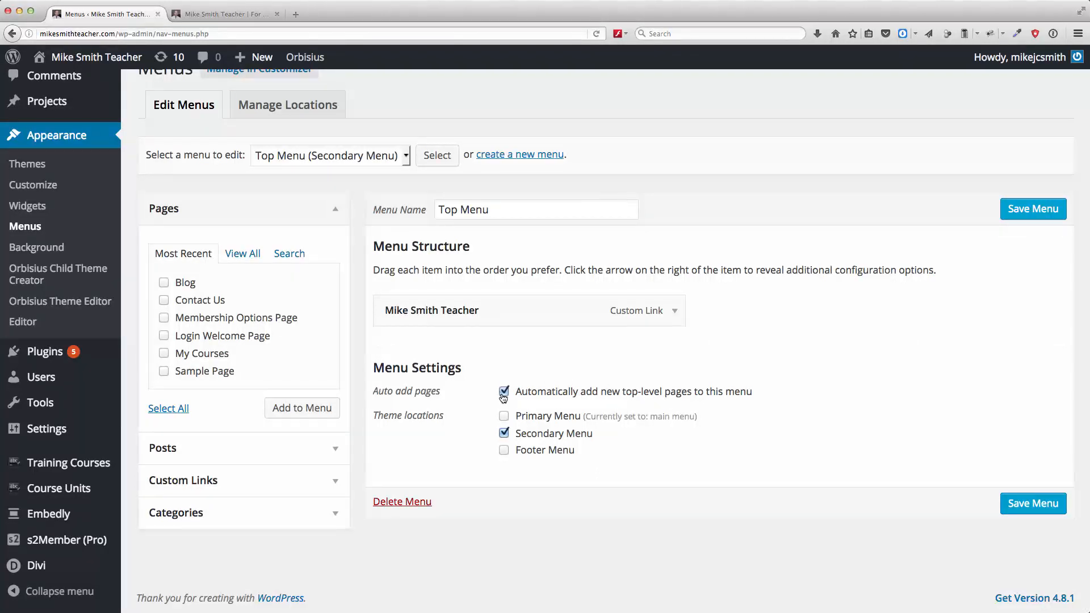
pyautogui.click(503, 391)
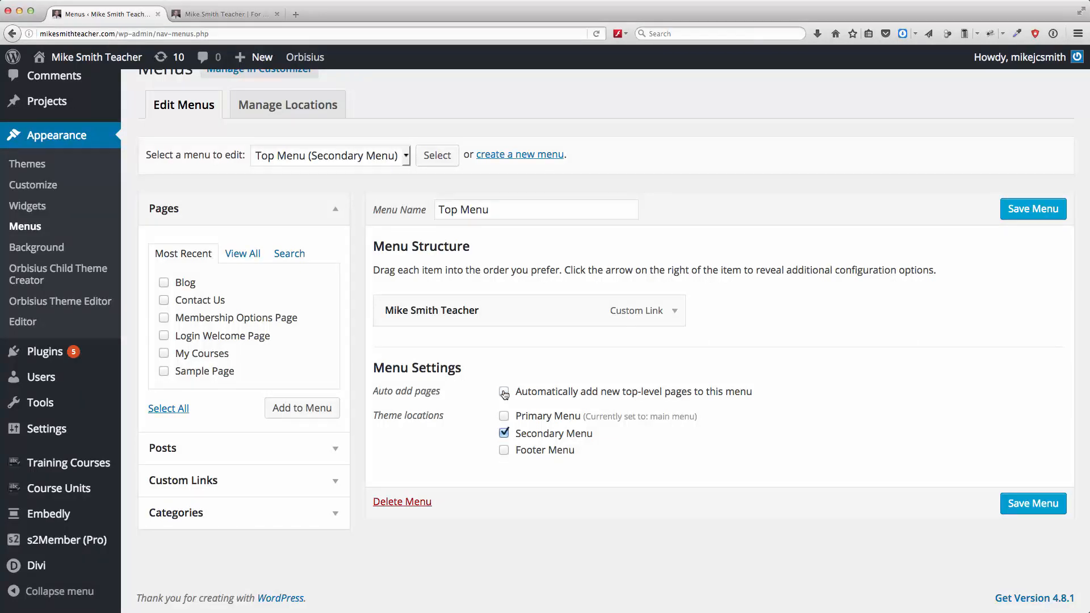
pyautogui.click(504, 391)
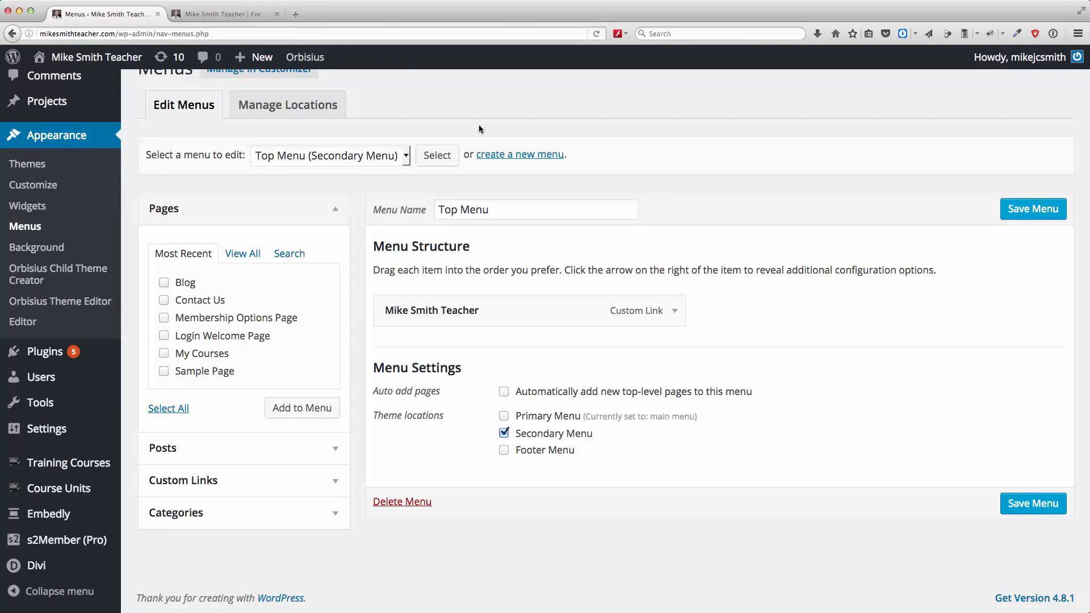
pyautogui.click(261, 57)
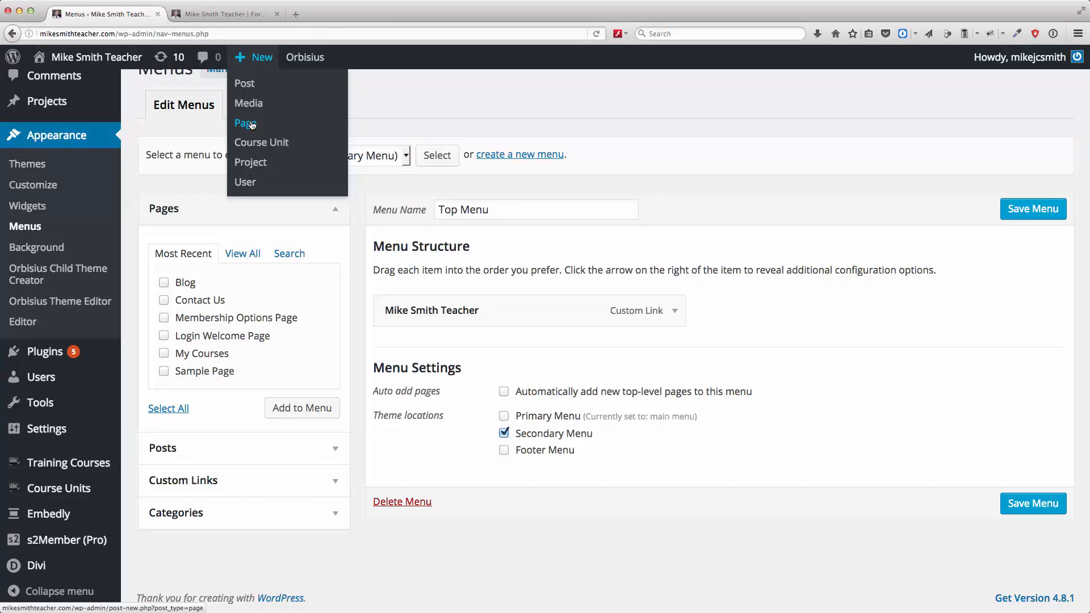
pyautogui.moveTo(249, 126)
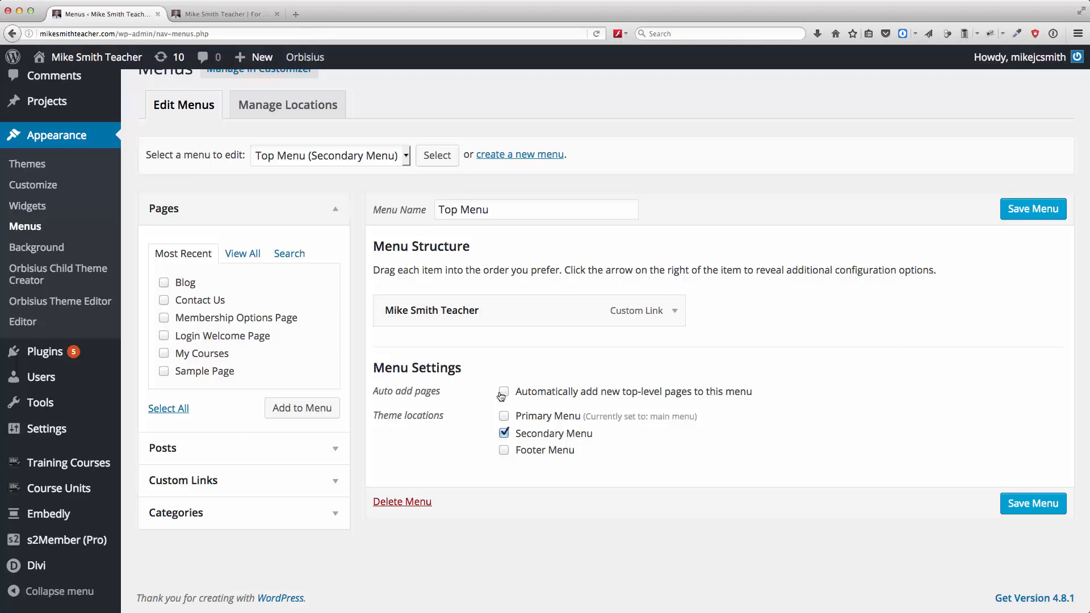
# - Select the main menu (Primary Menu) for editing, leaving the Top Menu without saving
pyautogui.click(674, 311)
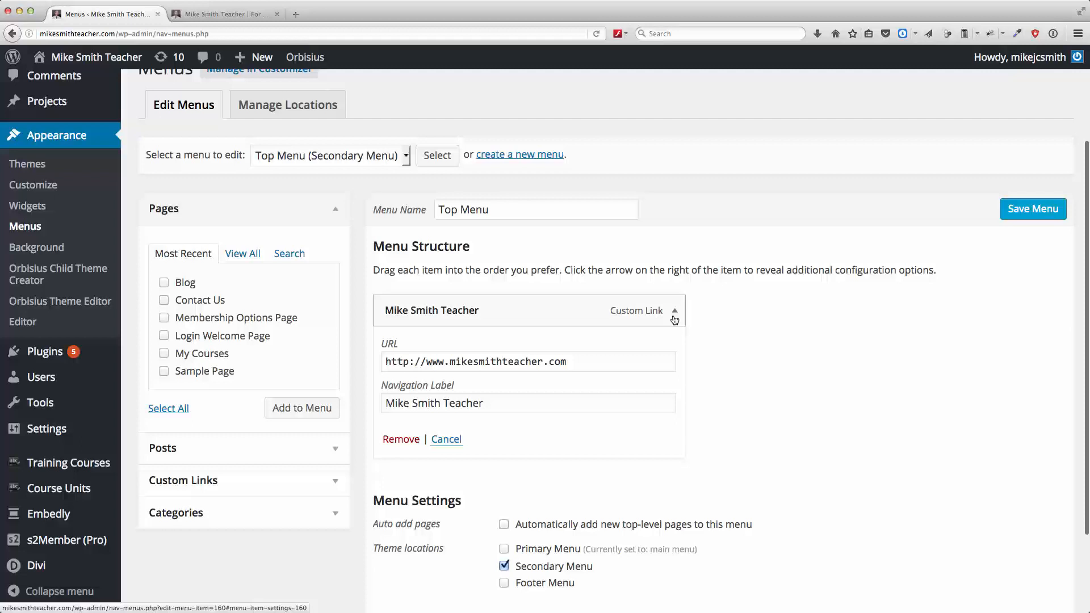
pyautogui.click(673, 311)
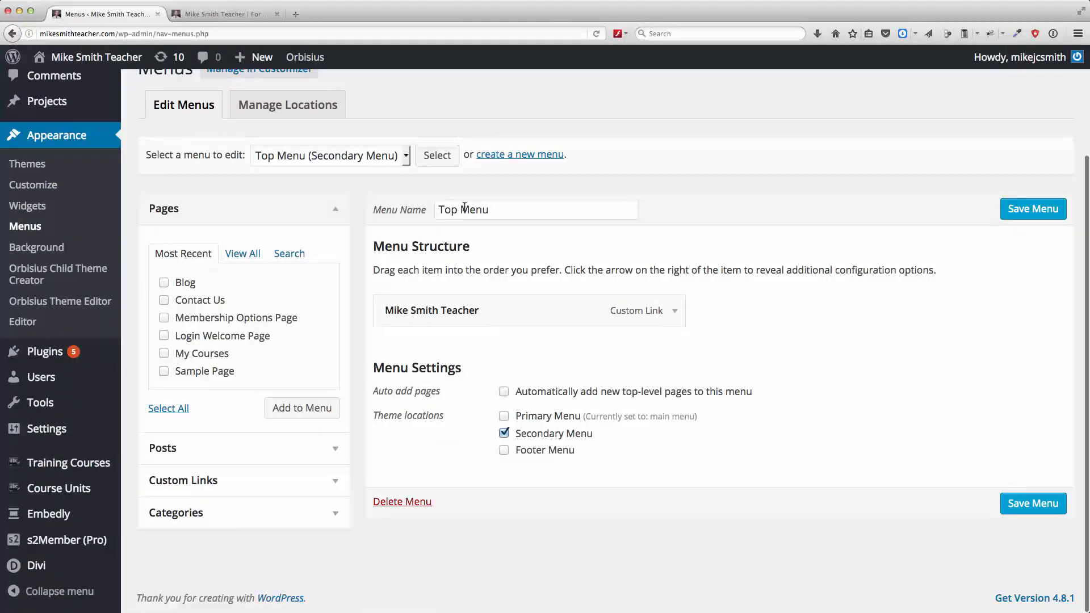
pyautogui.click(330, 156)
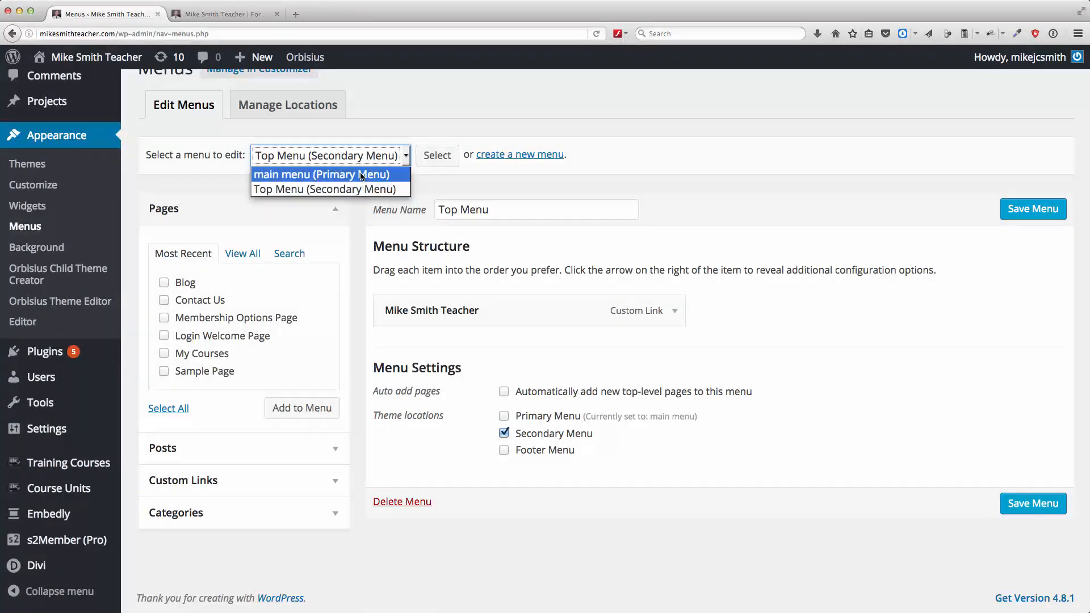
pyautogui.click(323, 175)
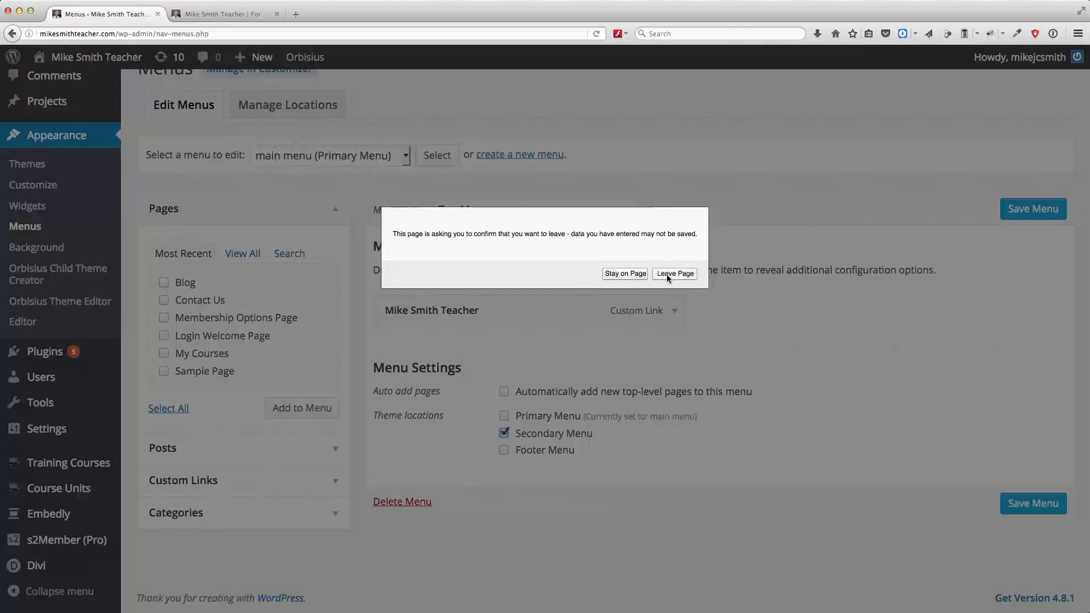
pyautogui.click(673, 274)
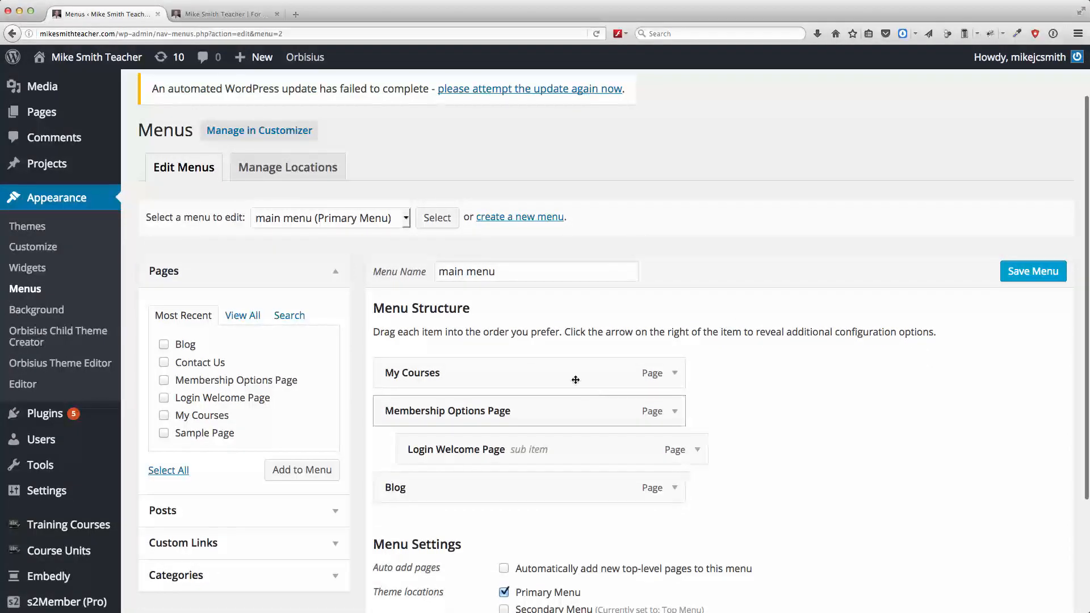
# - Check the live site's navigation and come back to the menu editor
pyautogui.click(223, 14)
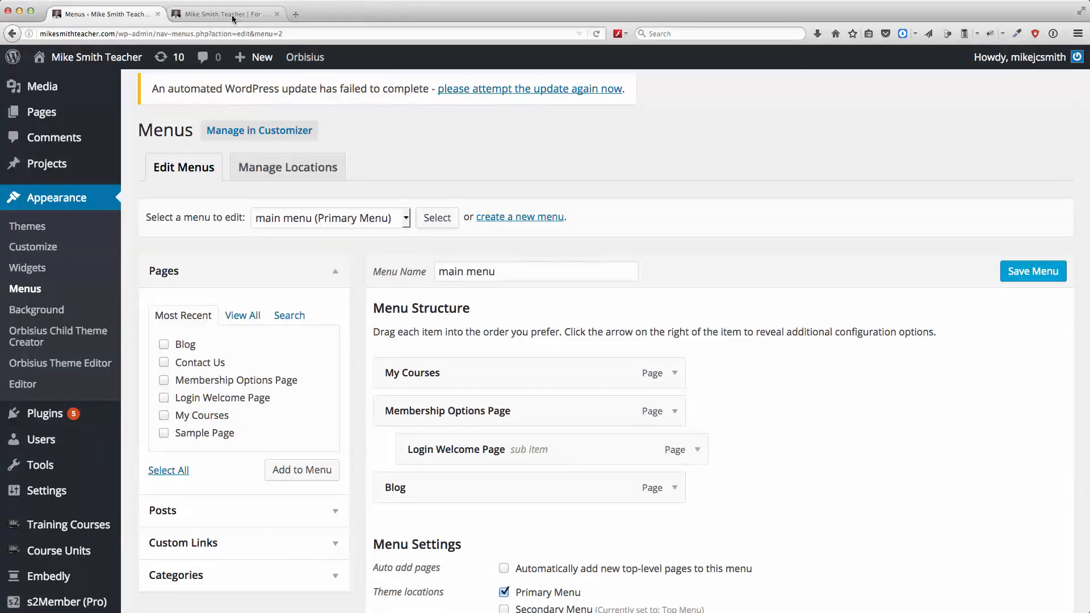
pyautogui.click(223, 14)
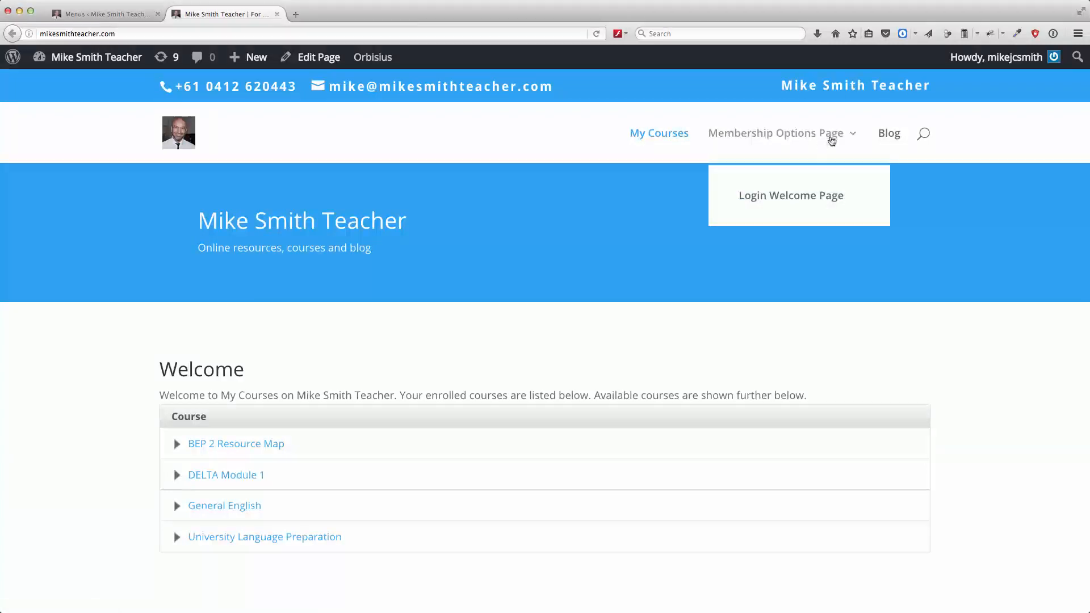
pyautogui.click(104, 14)
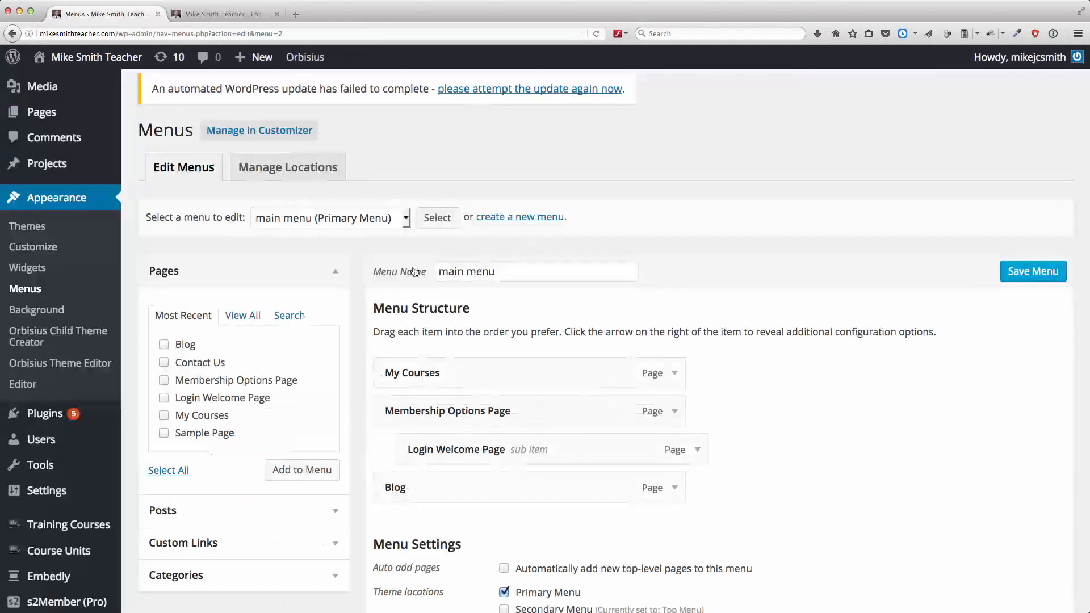
# - Drag My Courses down the Menu Structure until it sits last, after Blog
pyautogui.moveTo(412, 372); pyautogui.dragTo(409, 418)
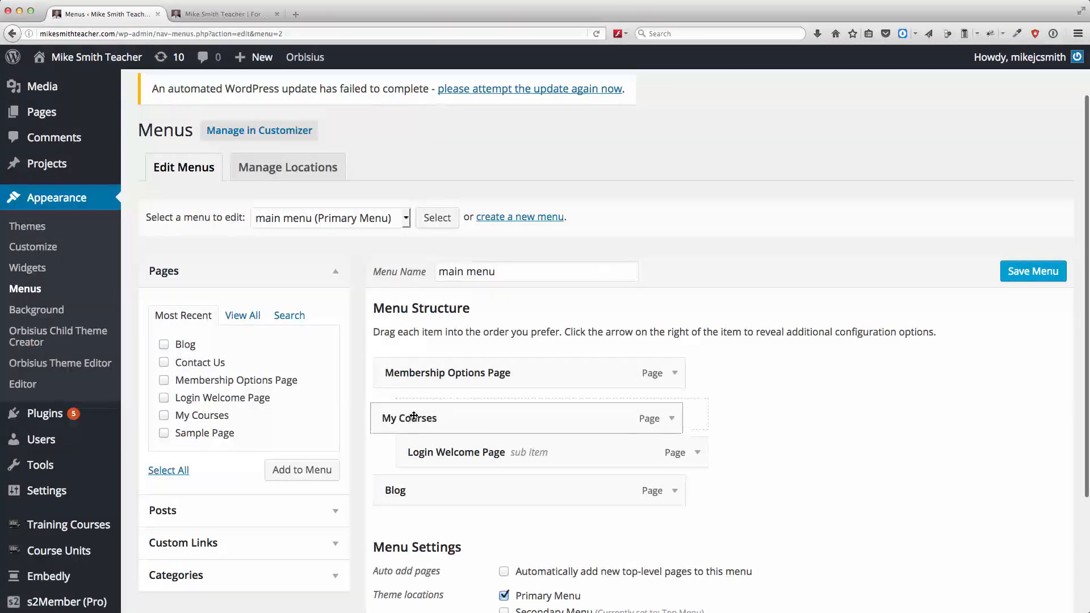
pyautogui.moveTo(408, 417); pyautogui.dragTo(447, 373)
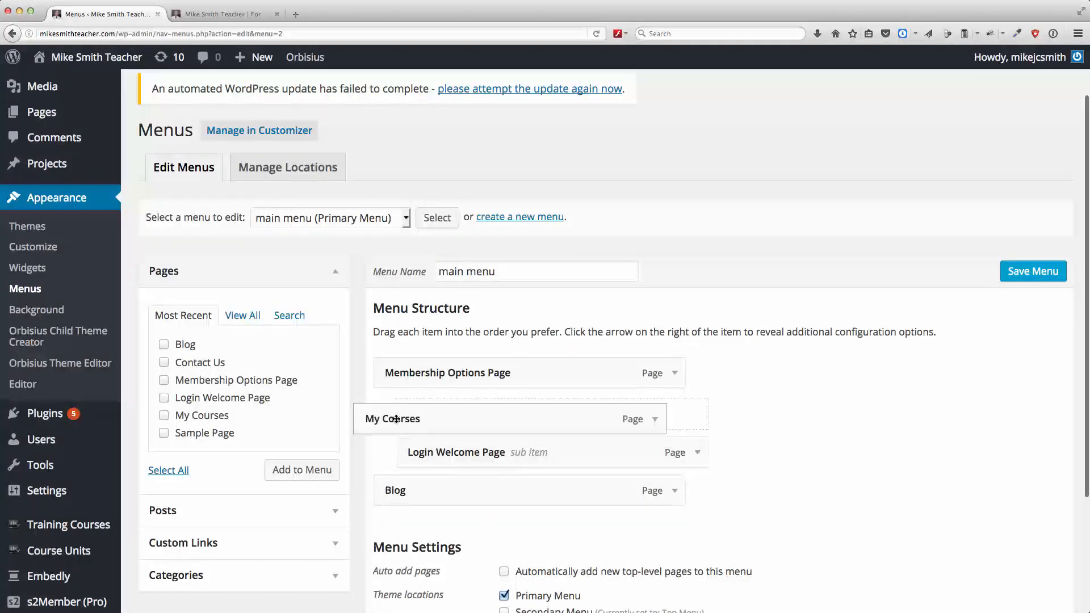
pyautogui.moveTo(393, 419); pyautogui.dragTo(419, 455)
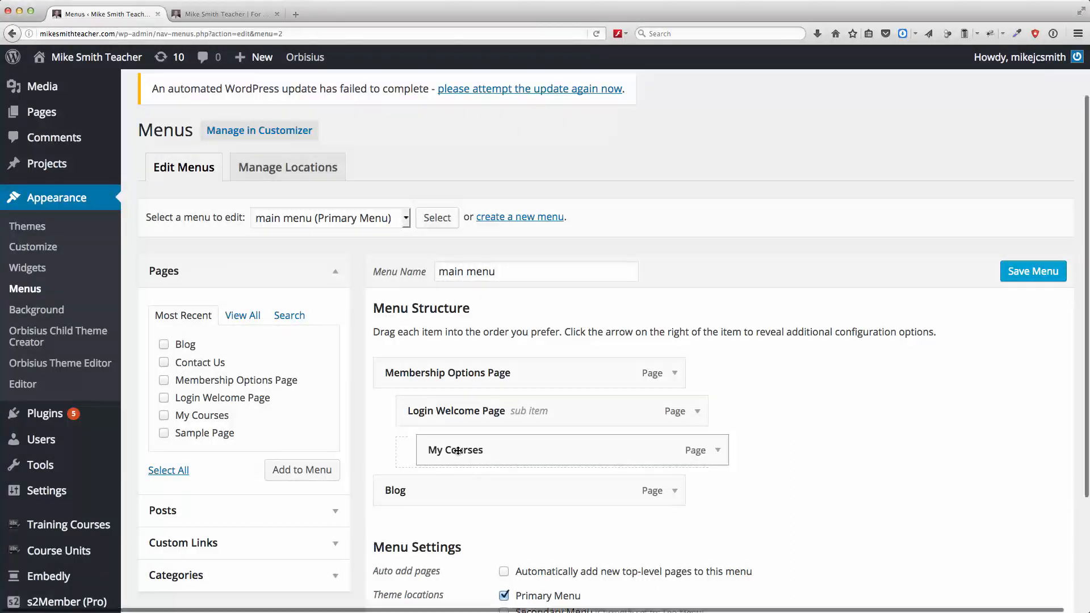
pyautogui.moveTo(455, 449); pyautogui.dragTo(476, 447)
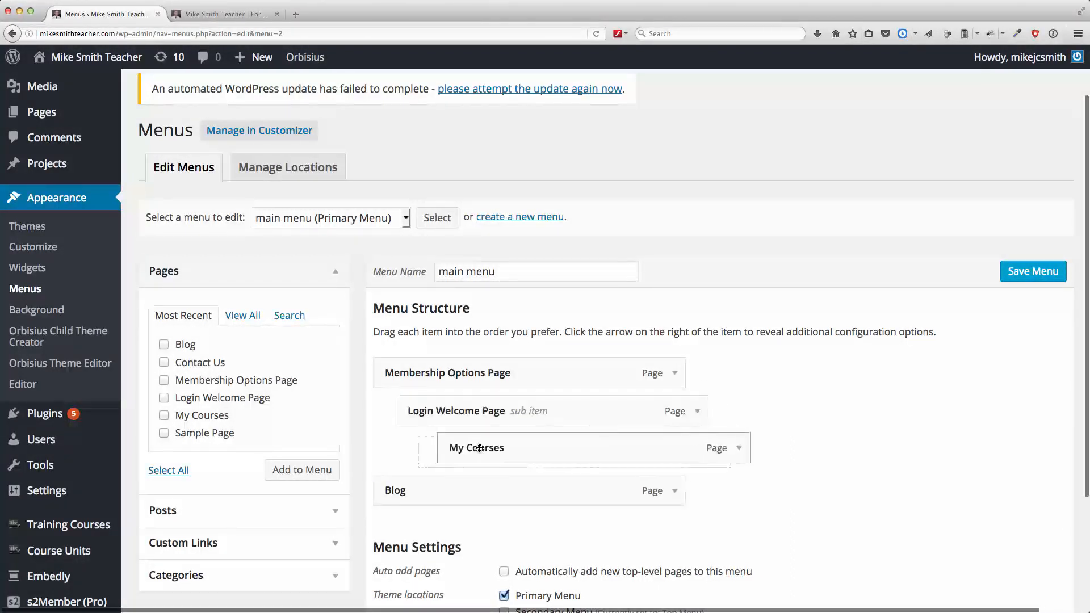
pyautogui.moveTo(475, 447); pyautogui.dragTo(423, 509)
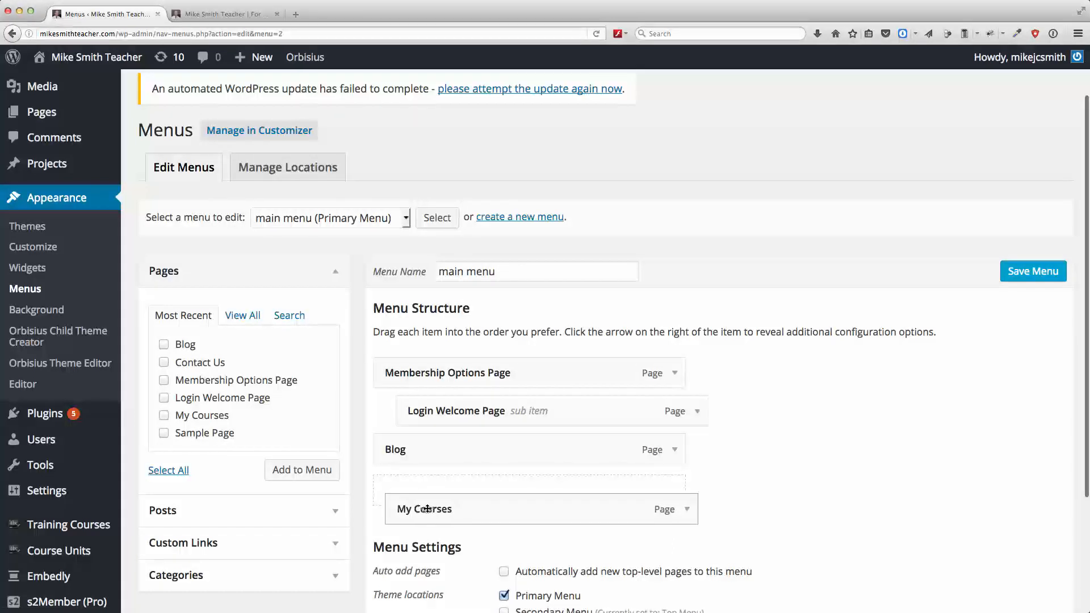
pyautogui.moveTo(423, 509); pyautogui.dragTo(412, 487)
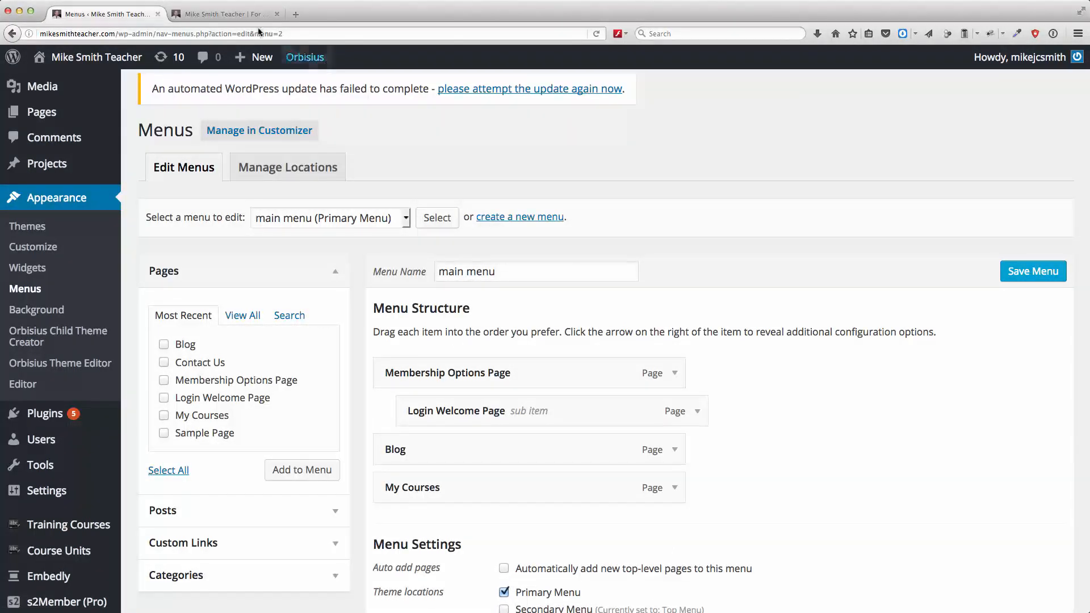
pyautogui.click(224, 14)
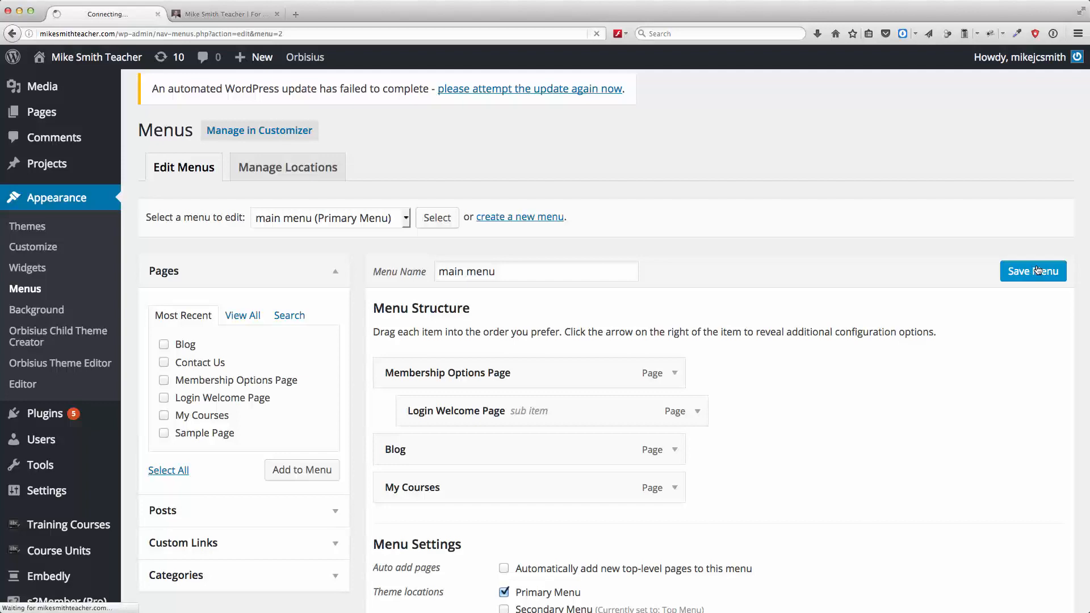
# - Save the main menu with My Courses last and check the live navigation
pyautogui.click(1033, 271)
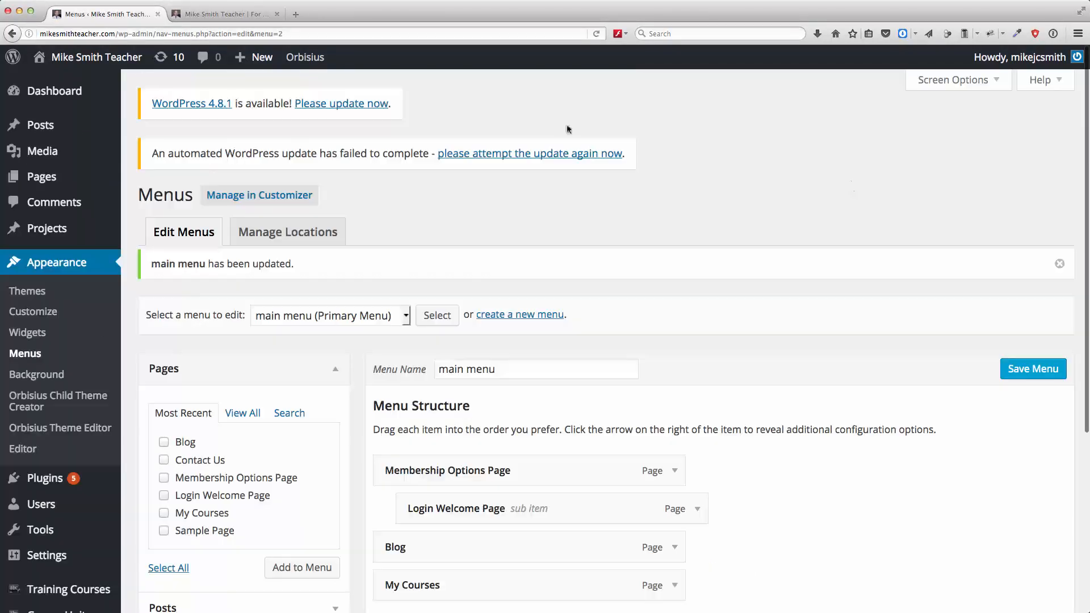
pyautogui.click(222, 14)
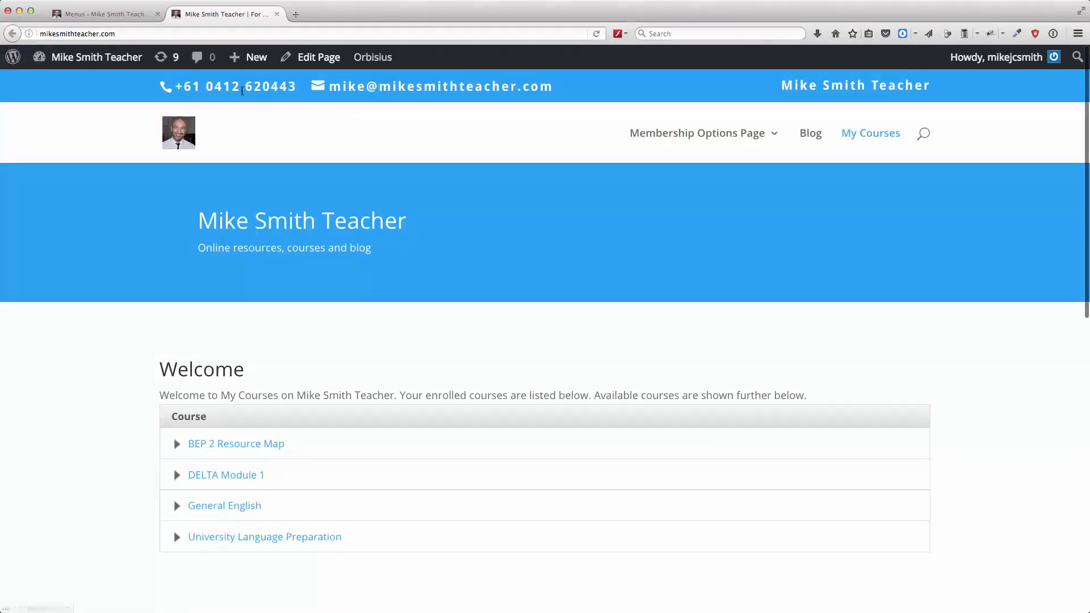
pyautogui.click(104, 14)
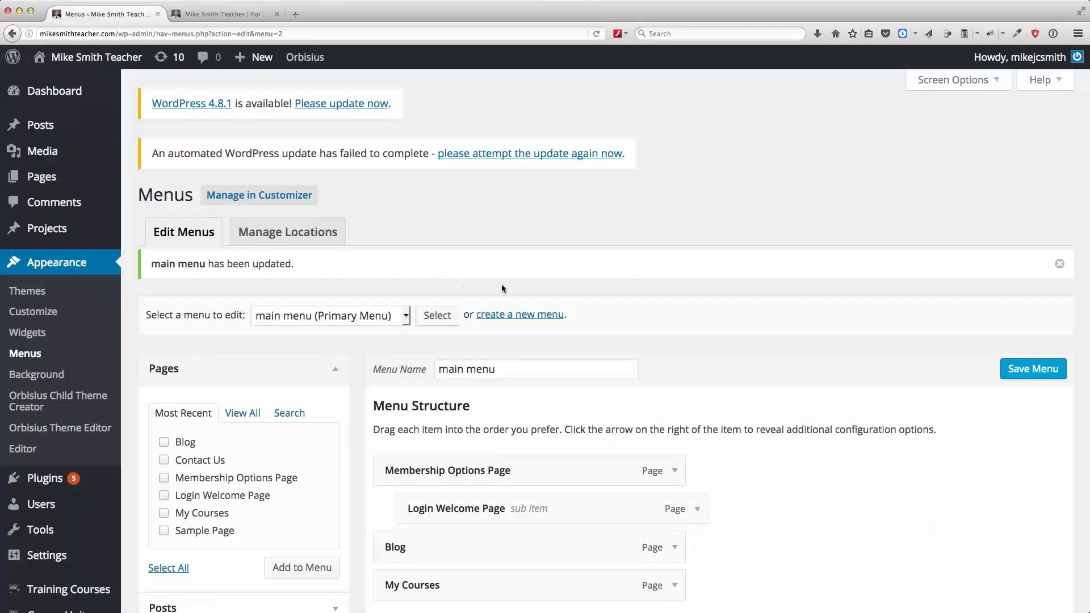
# - Drag My Courses back to the top of the menu and save it again
pyautogui.scroll(-3)
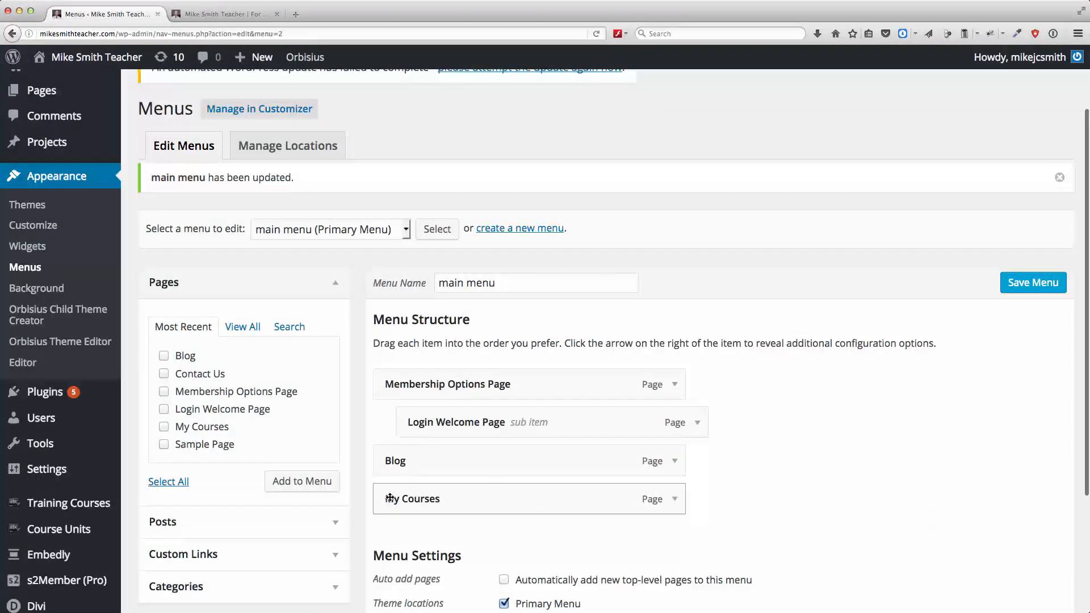
pyautogui.moveTo(410, 498); pyautogui.dragTo(411, 376)
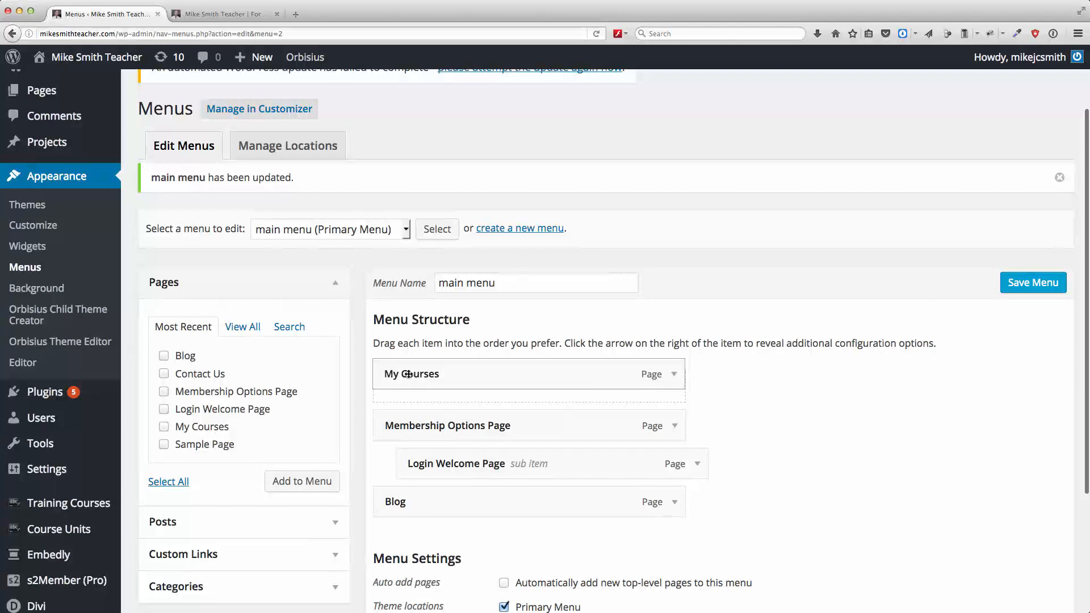
pyautogui.click(1032, 282)
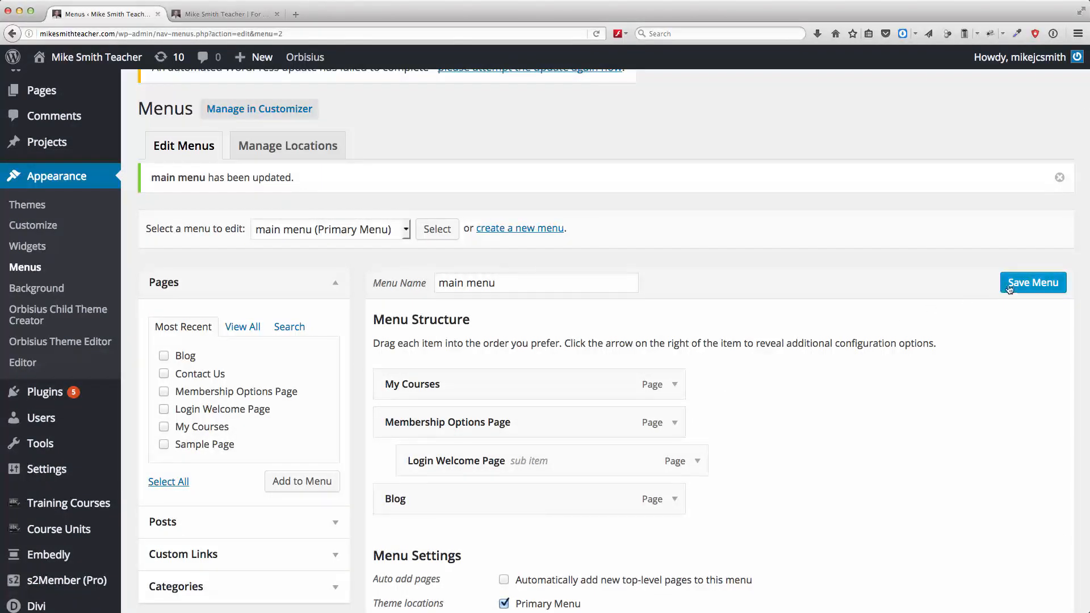
pyautogui.click(1031, 283)
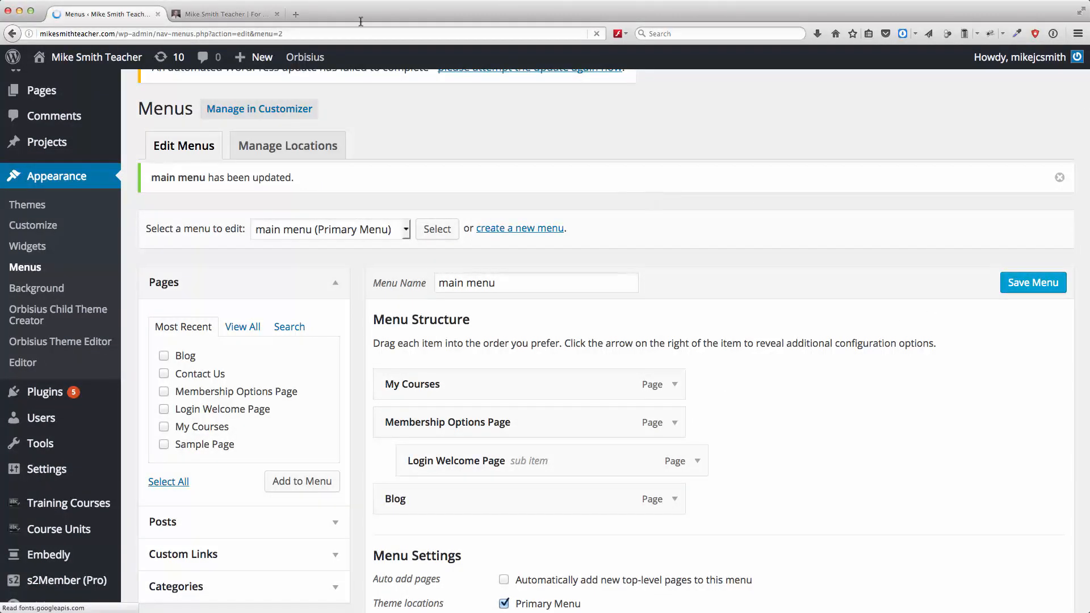
pyautogui.click(223, 14)
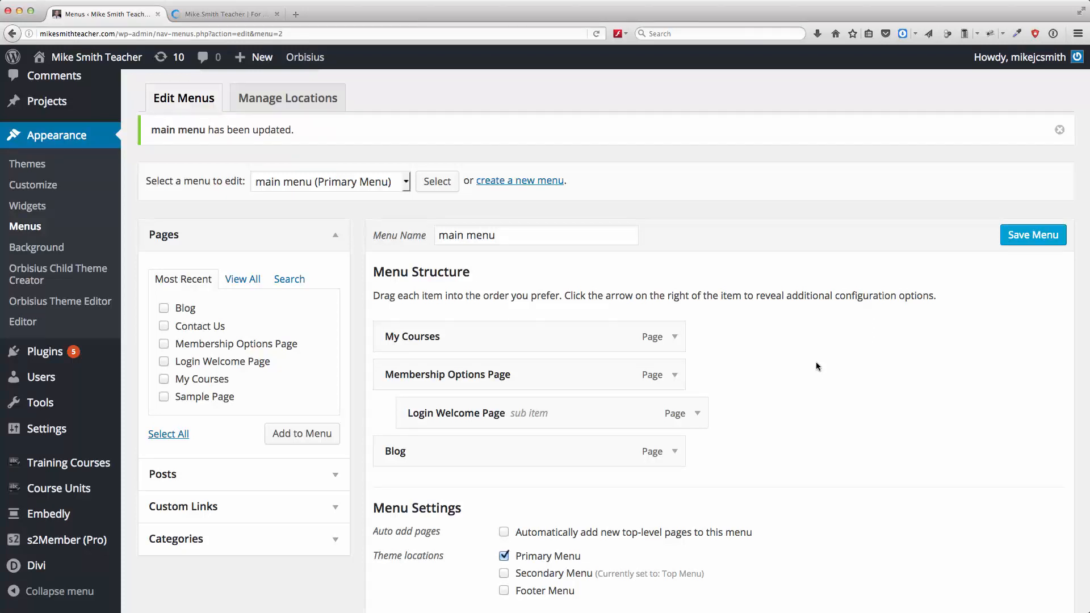
# - Start a new page and enter a first title 'Landing Page'
pyautogui.click(262, 57)
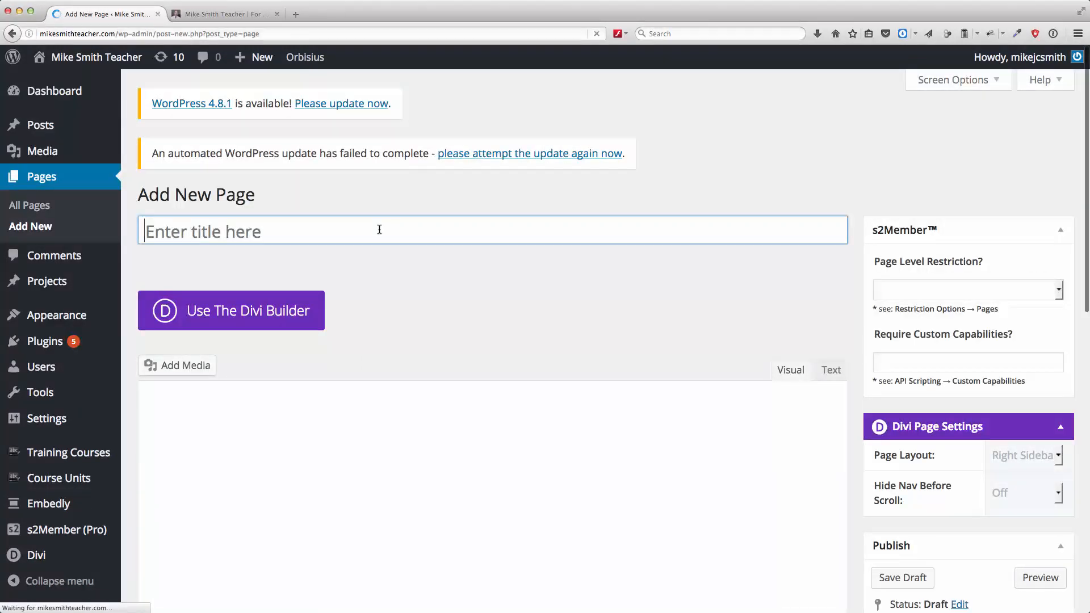
pyautogui.write('Landing Page')
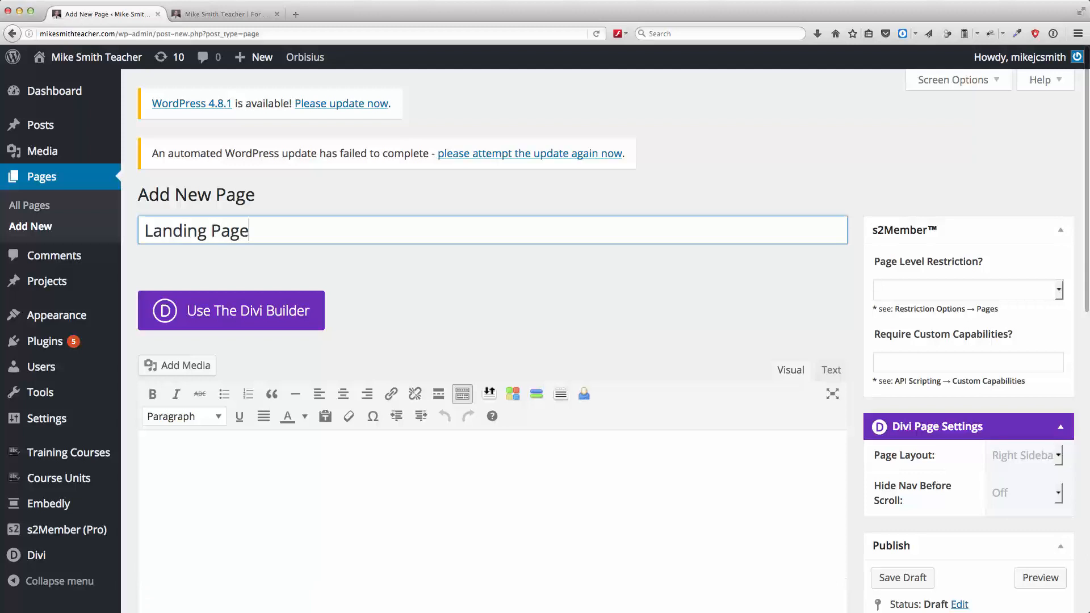
pyautogui.click(336, 454)
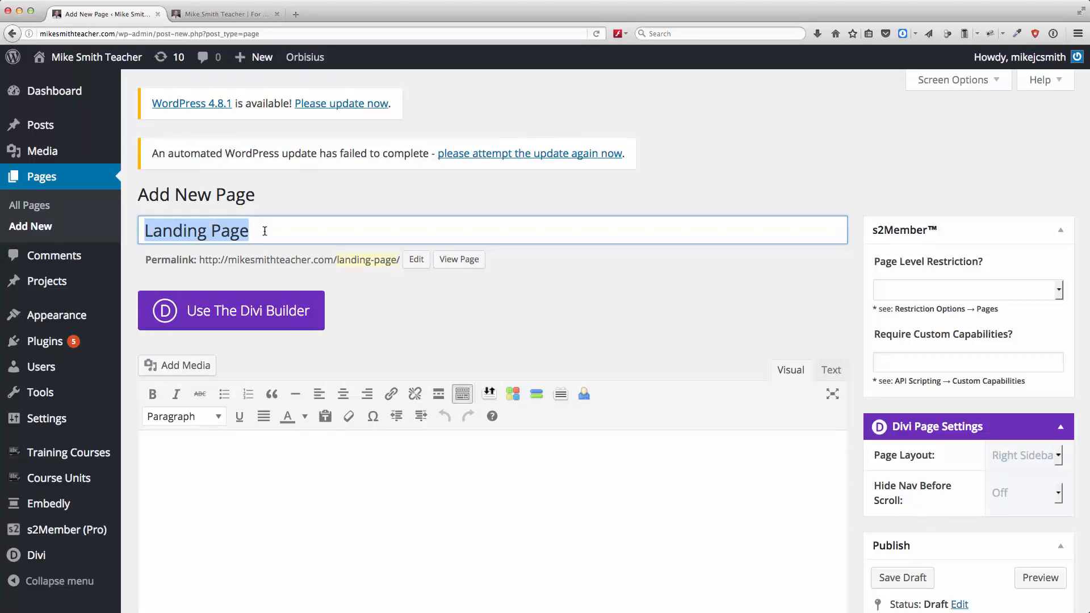
# - Title the page 'September Offer' and publish it
pyautogui.write('Spet')
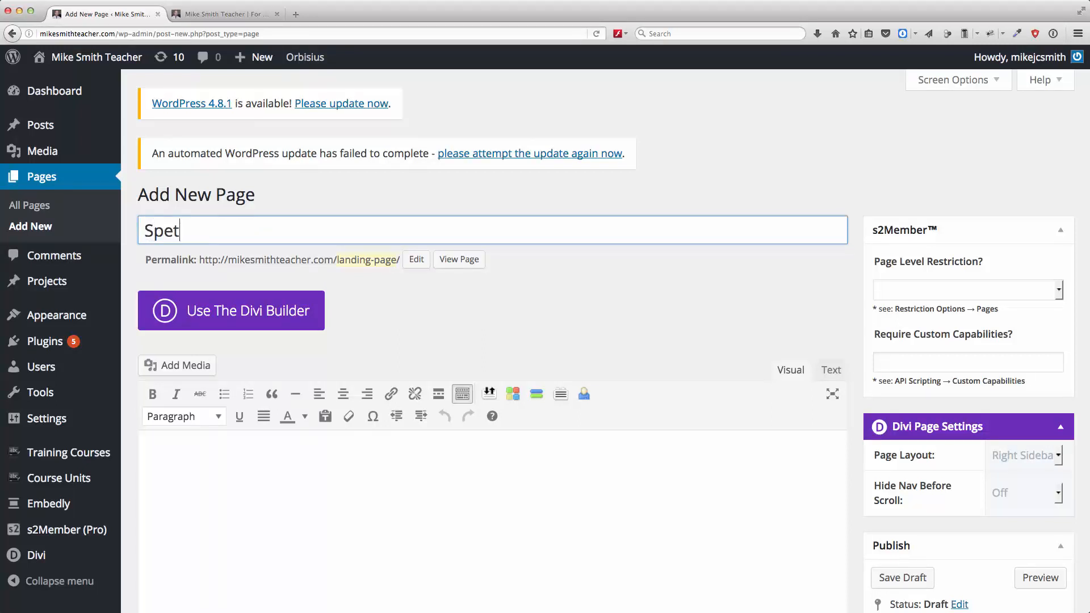
pyautogui.press('Backspace')
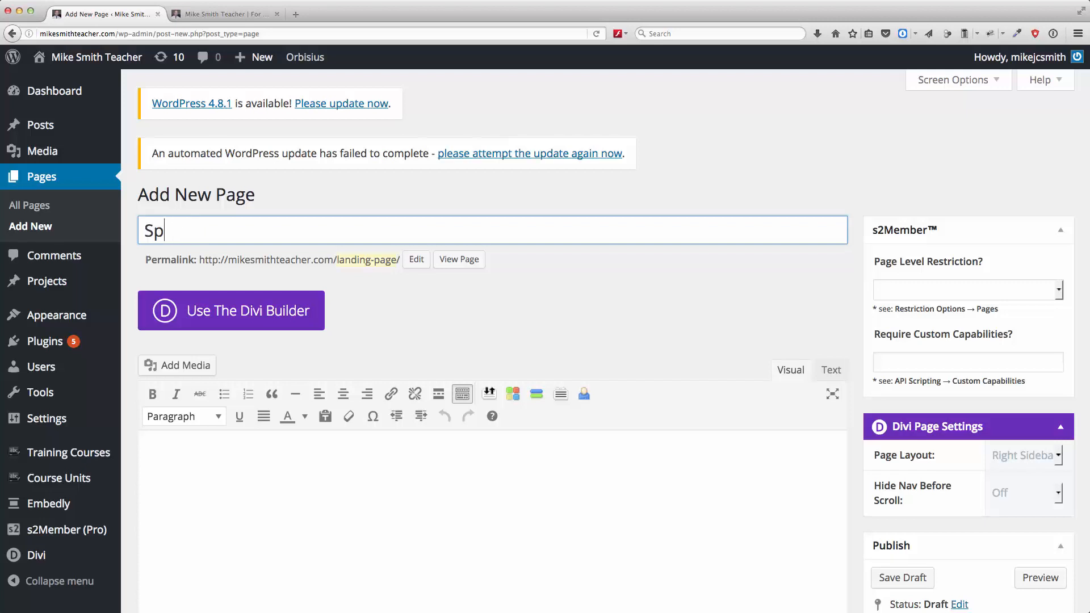
pyautogui.write('eptember')
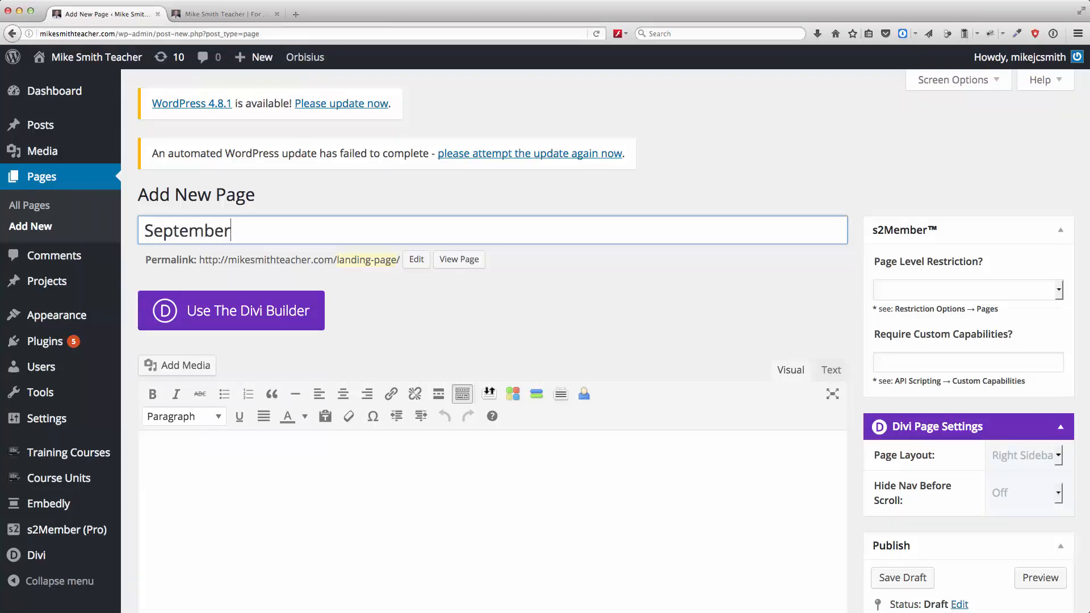
pyautogui.write('Off')
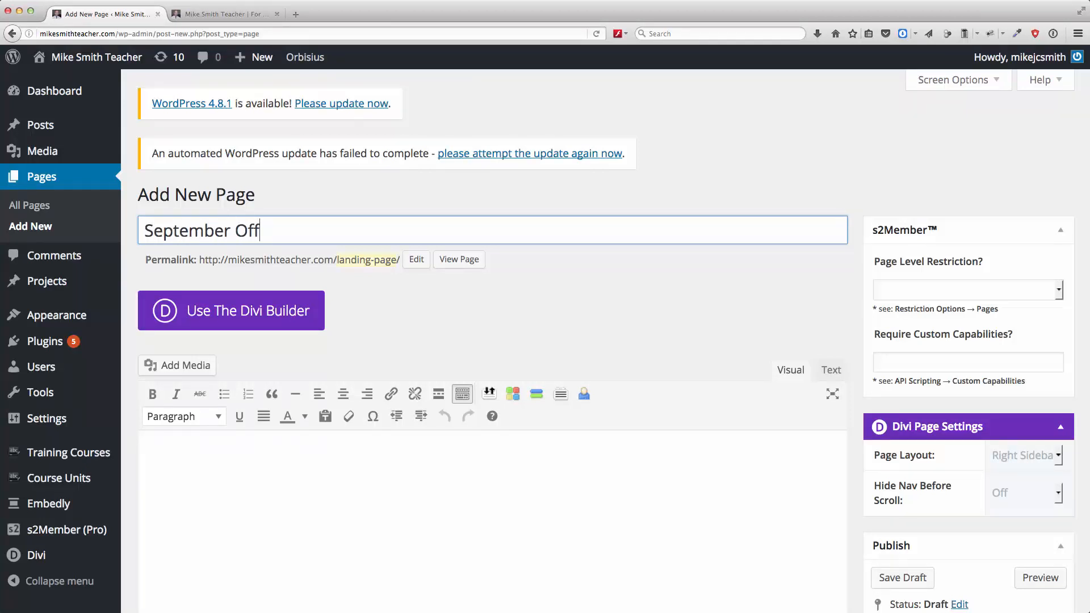
pyautogui.write('er')
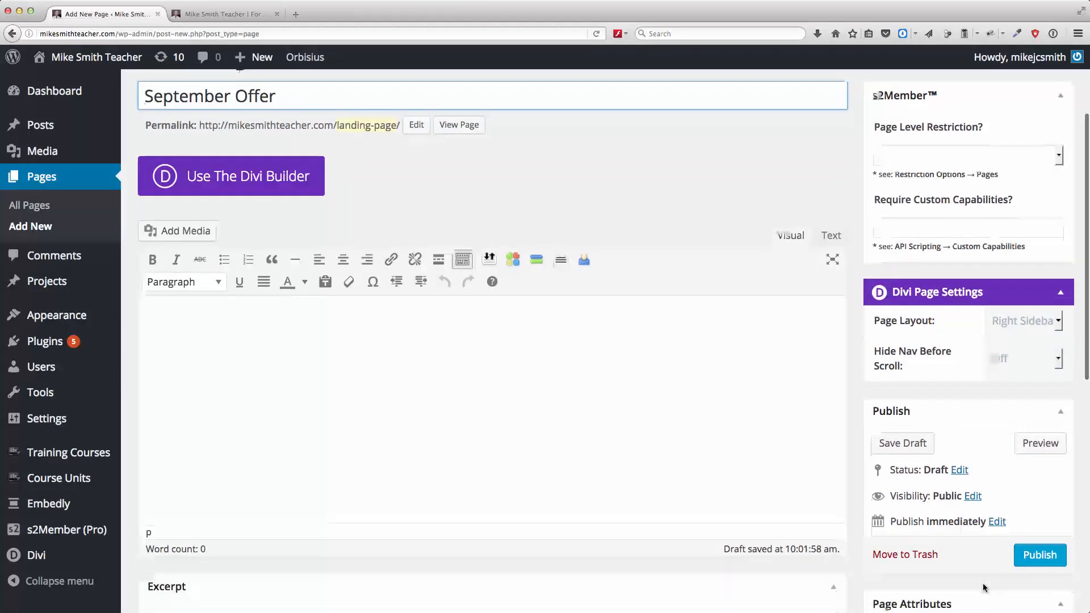
pyautogui.click(1039, 556)
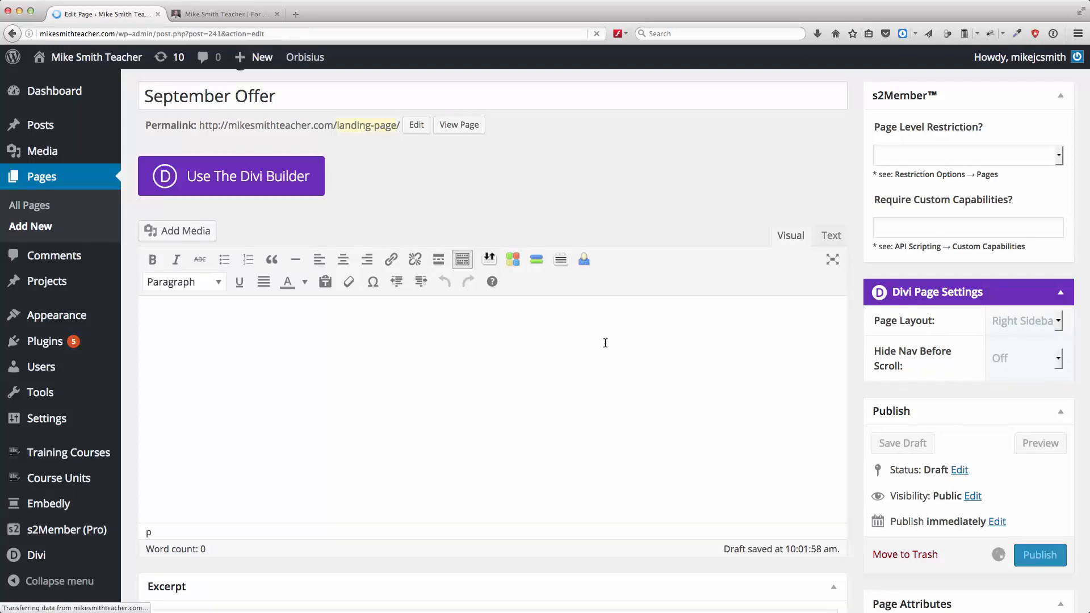
pyautogui.click(1040, 555)
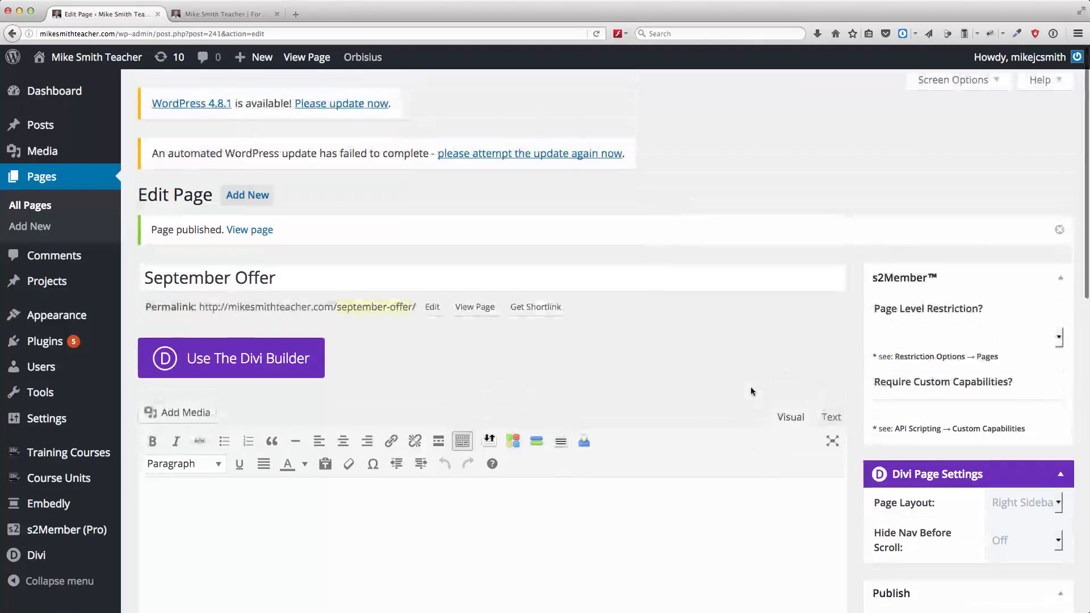
pyautogui.click(225, 13)
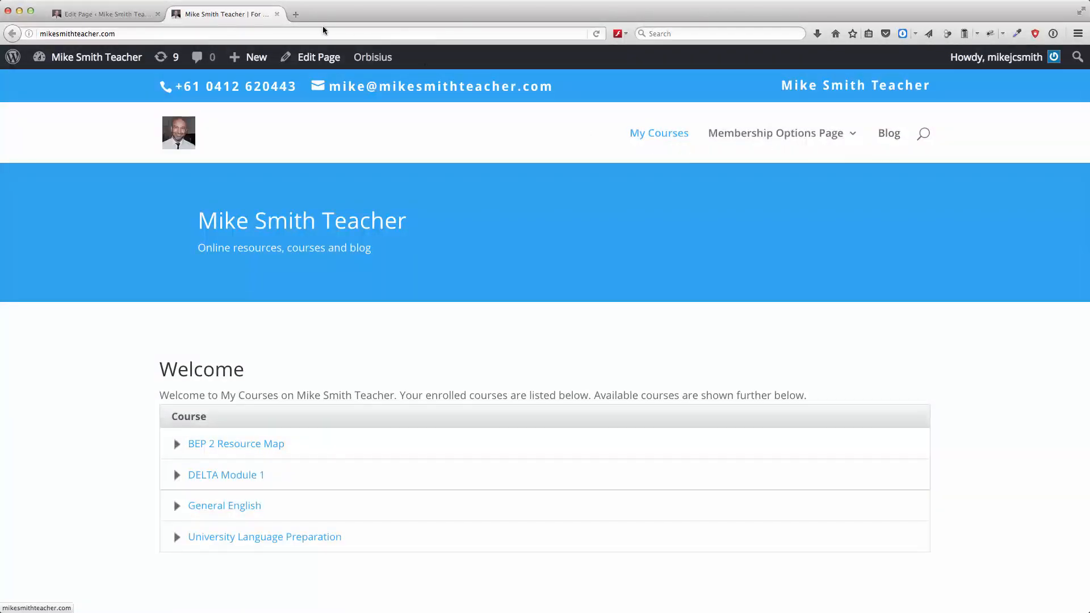
pyautogui.click(104, 14)
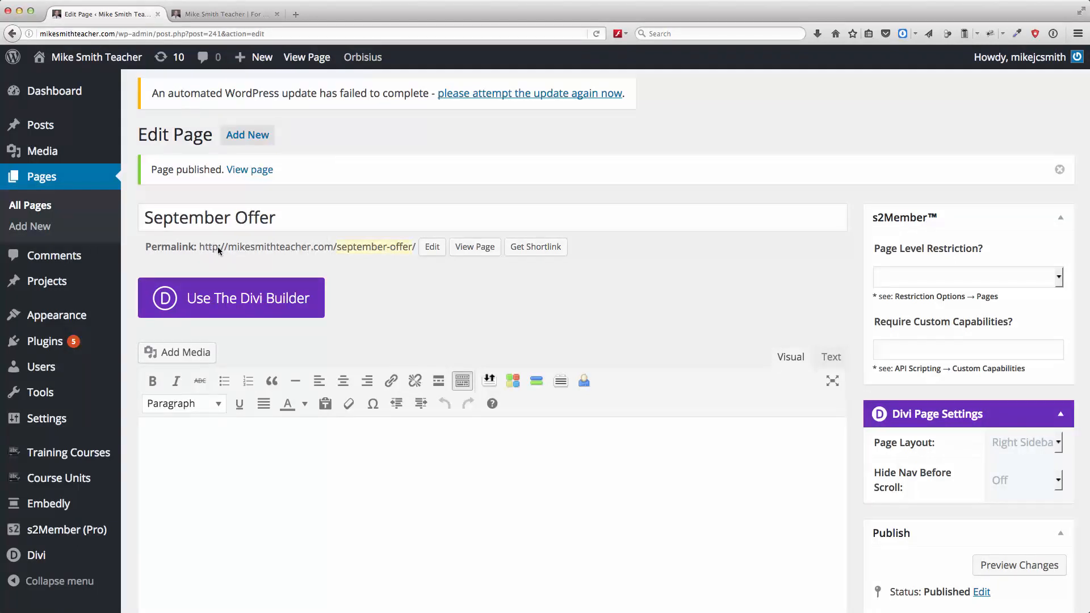
pyautogui.moveTo(396, 250)
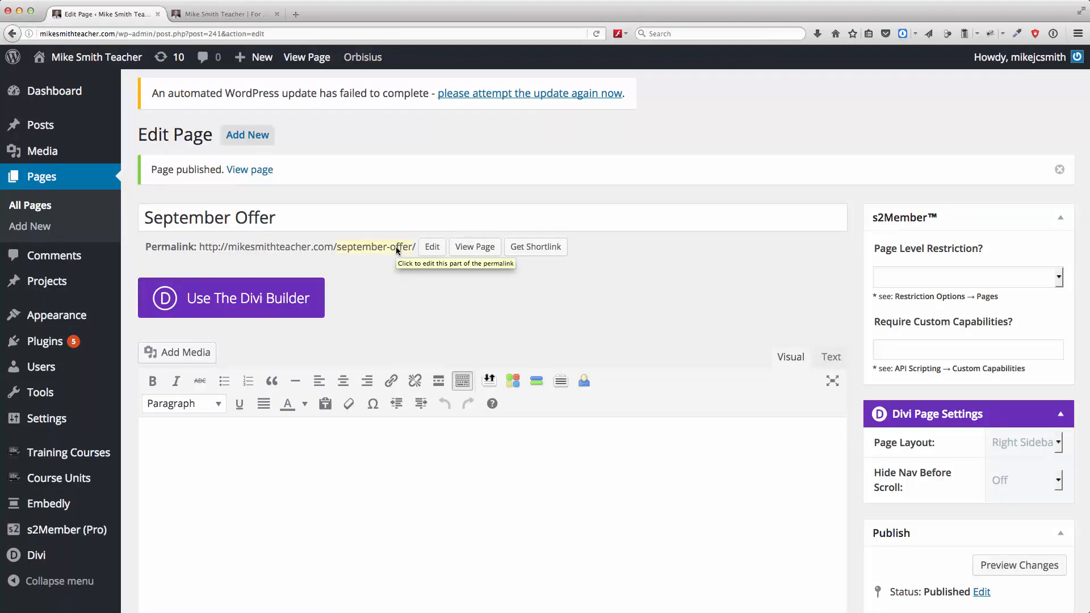
pyautogui.moveTo(377, 249)
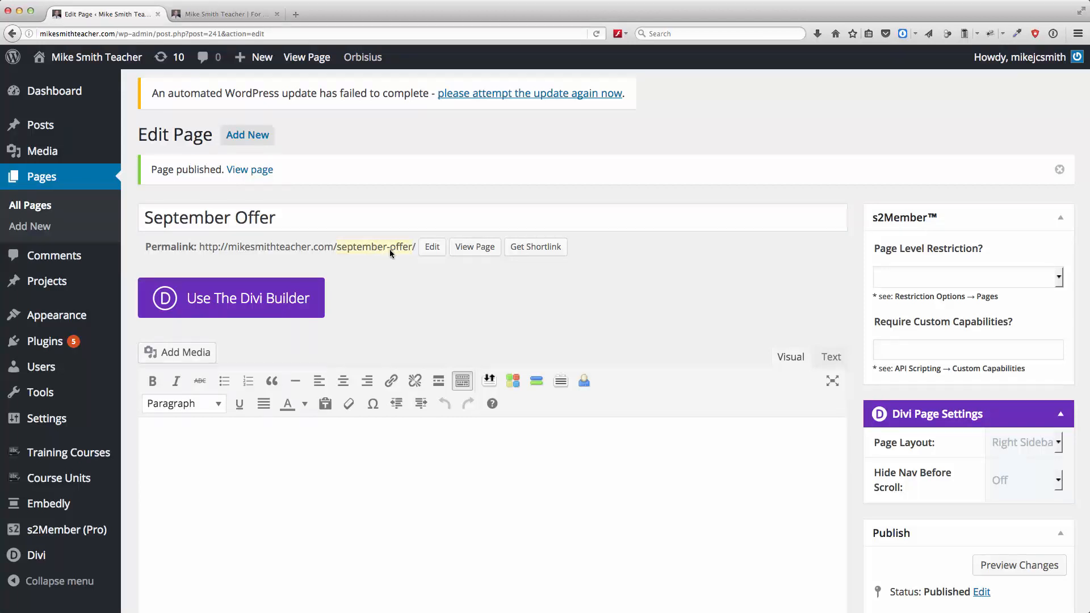
pyautogui.scroll(-3)
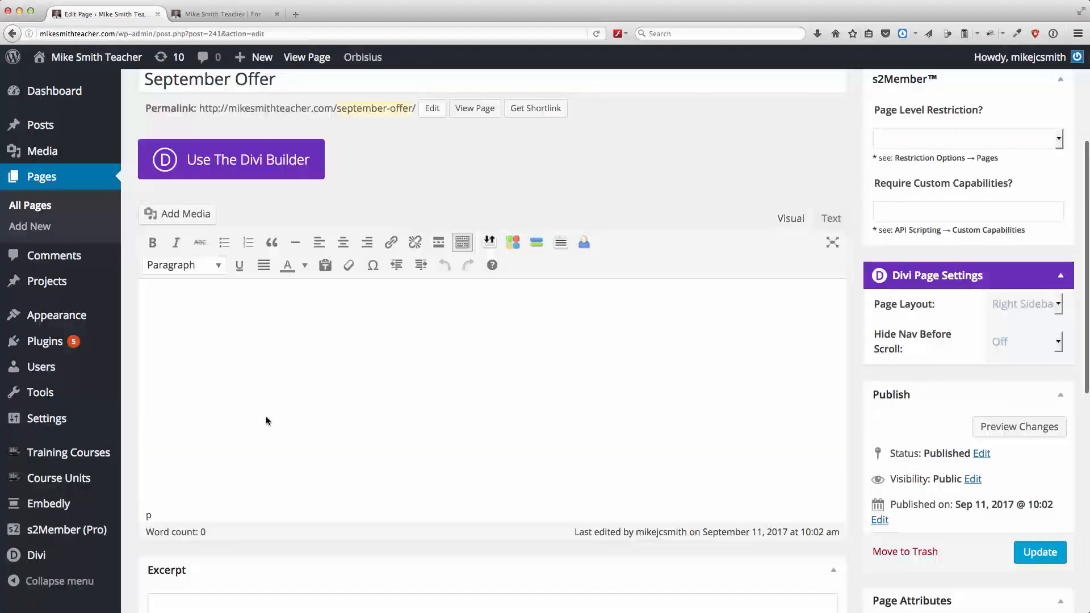
pyautogui.click(1039, 551)
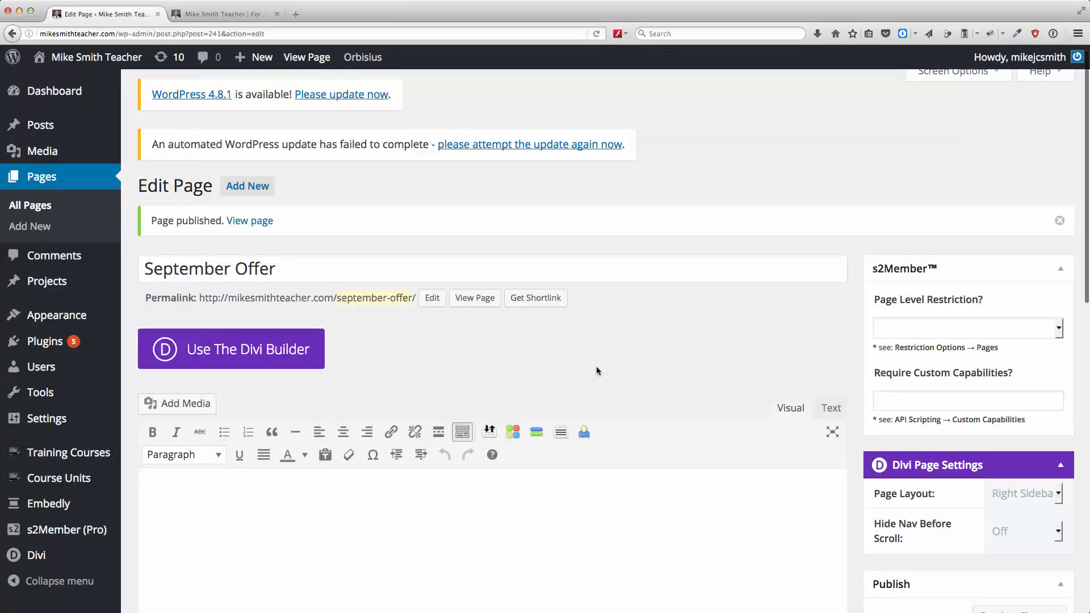
pyautogui.moveTo(491, 355)
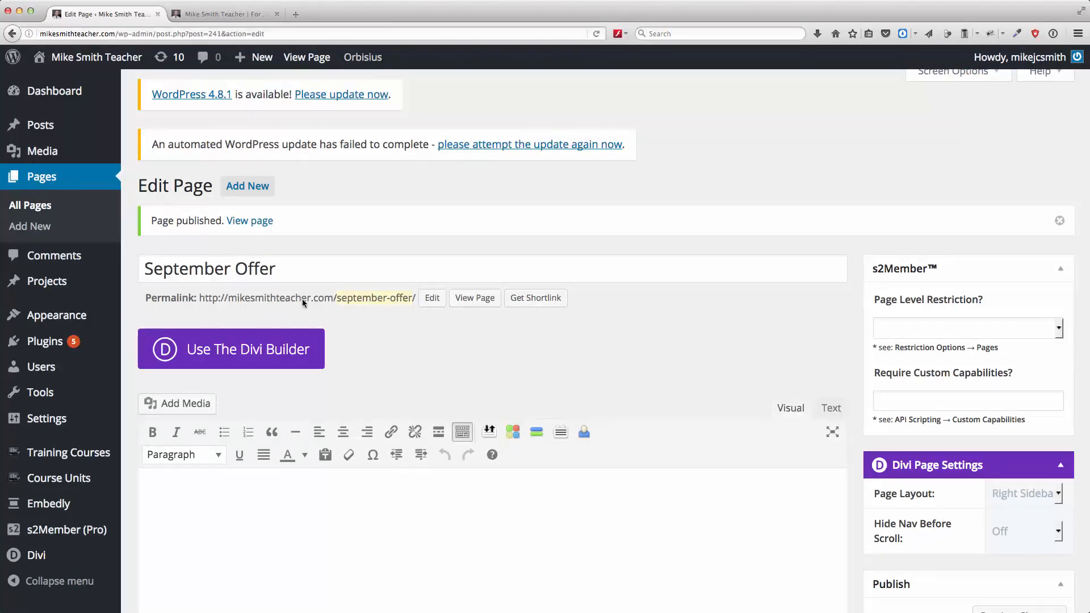
pyautogui.moveTo(417, 324)
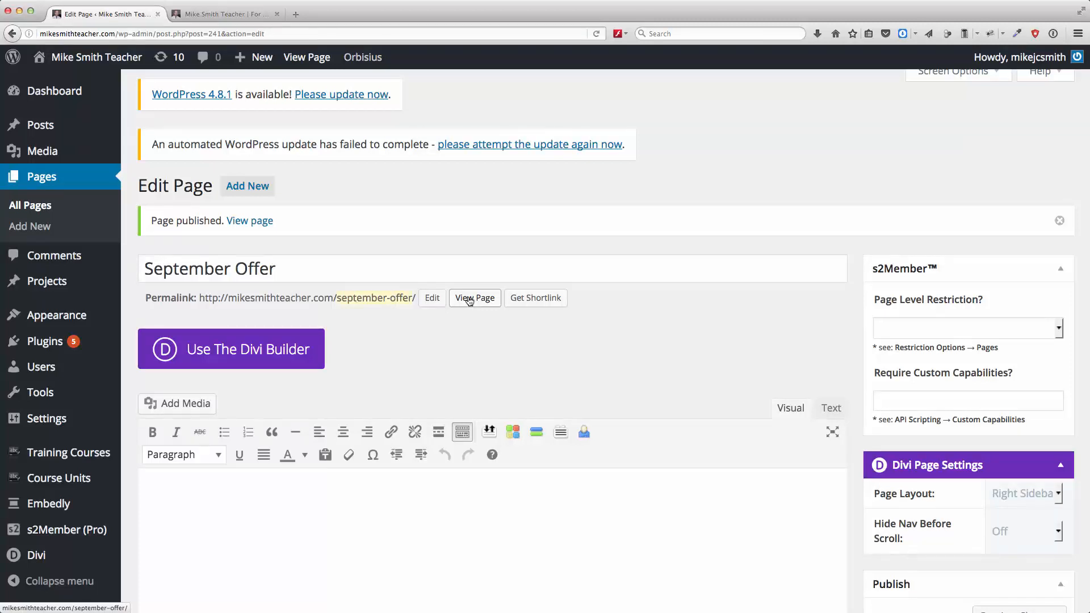
# - View the live September Offer page in a new tab and return to its editor
pyautogui.click(474, 298)
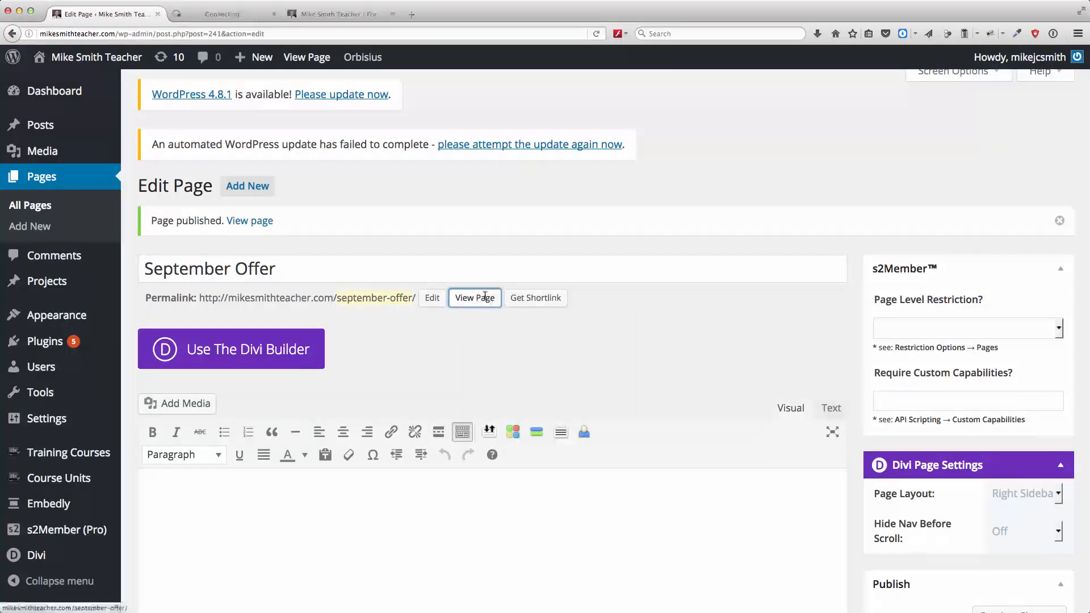
pyautogui.click(474, 297)
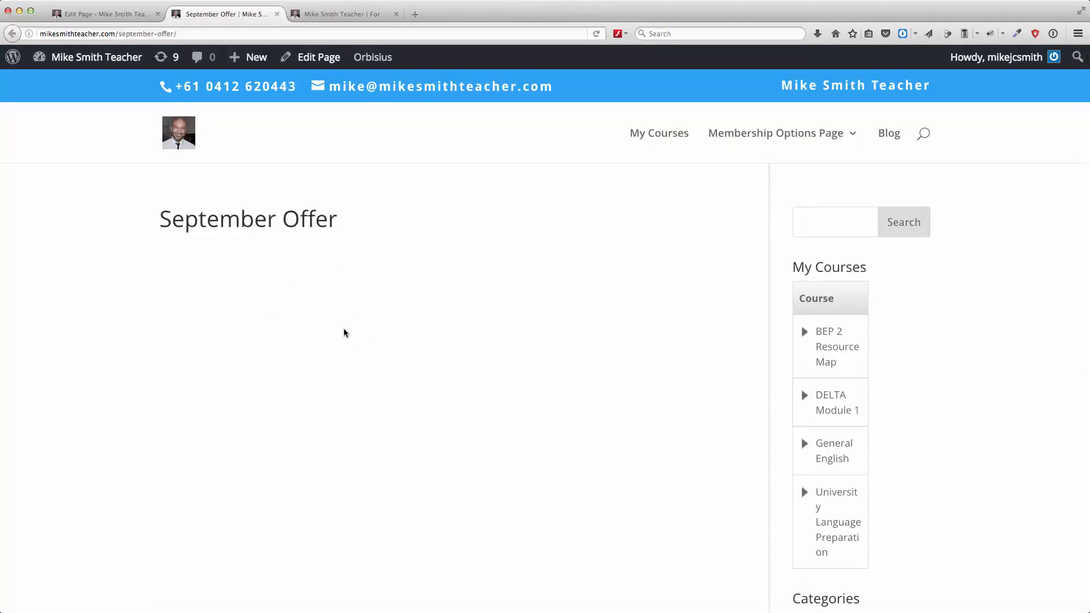
pyautogui.click(104, 14)
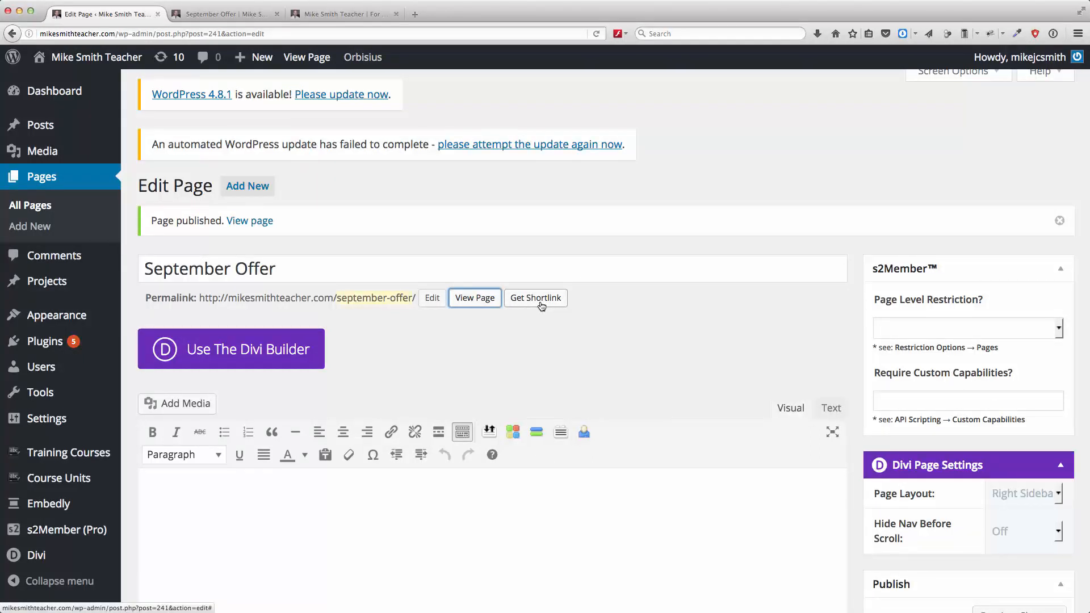
pyautogui.click(534, 297)
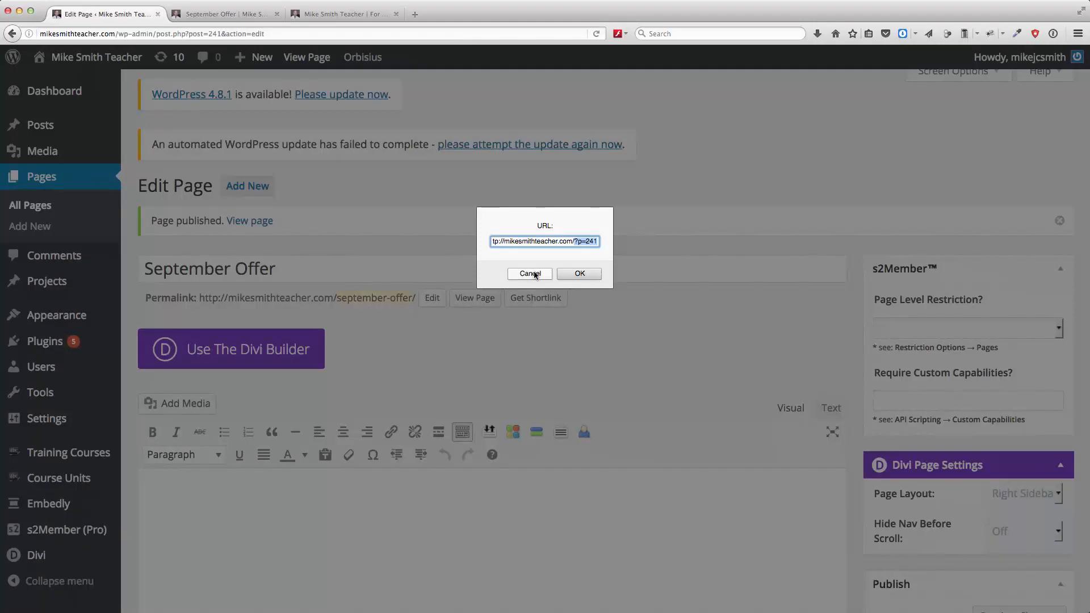
pyautogui.click(531, 274)
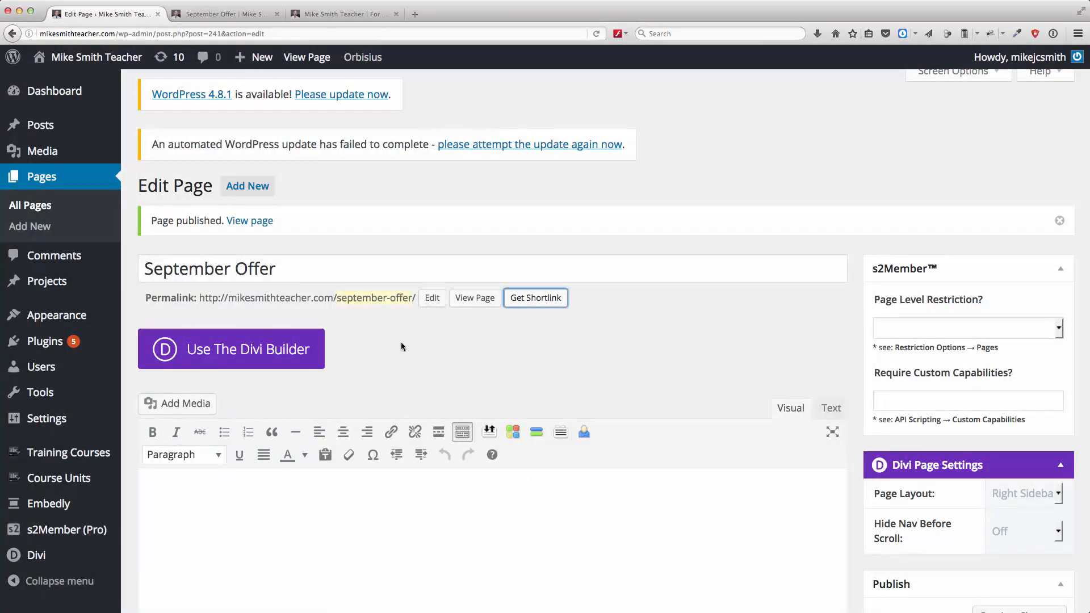
pyautogui.moveTo(303, 295)
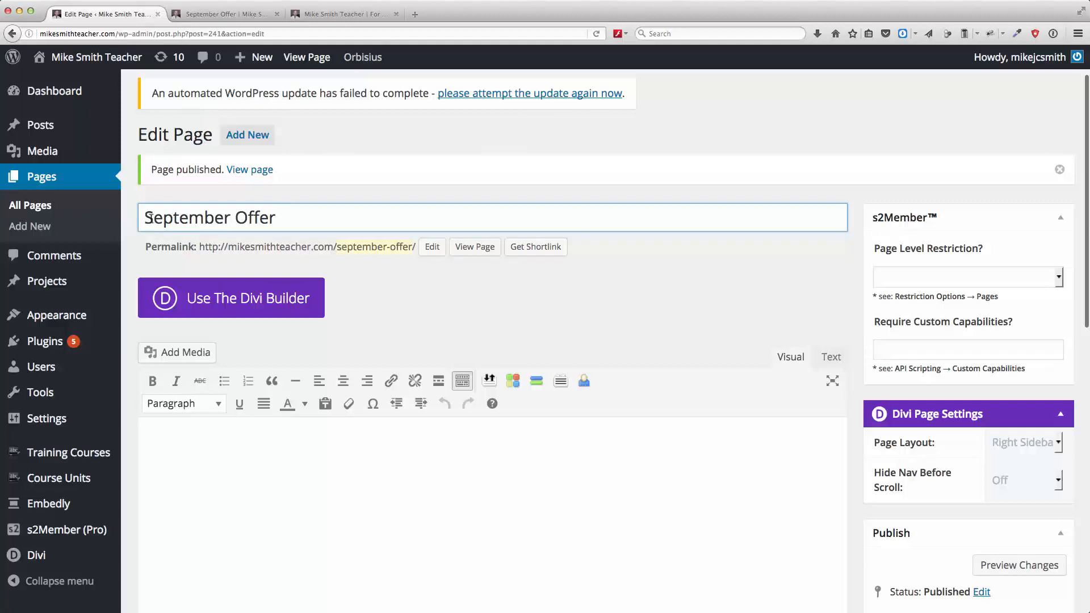
# - Edit the permalink slug to september-basic-offer and confirm it
pyautogui.tripleClick(209, 217)
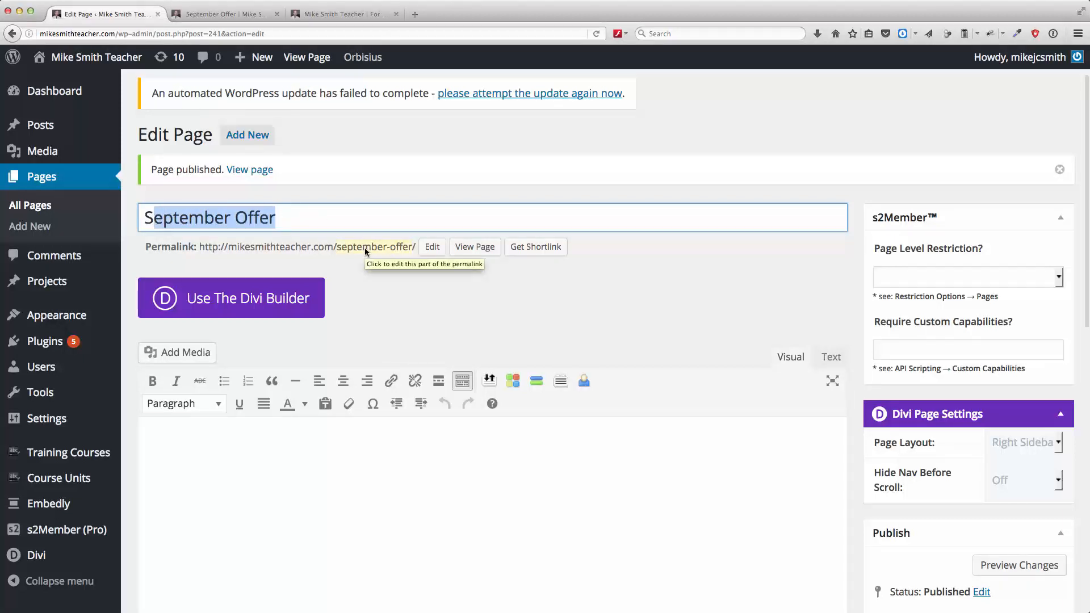
pyautogui.click(431, 247)
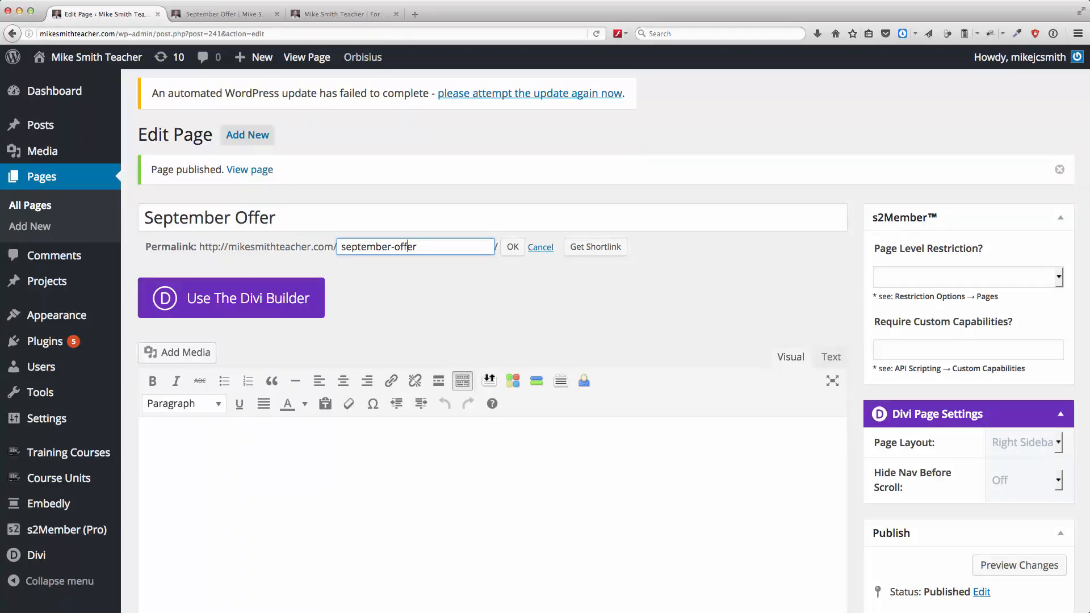
pyautogui.write('basic-')
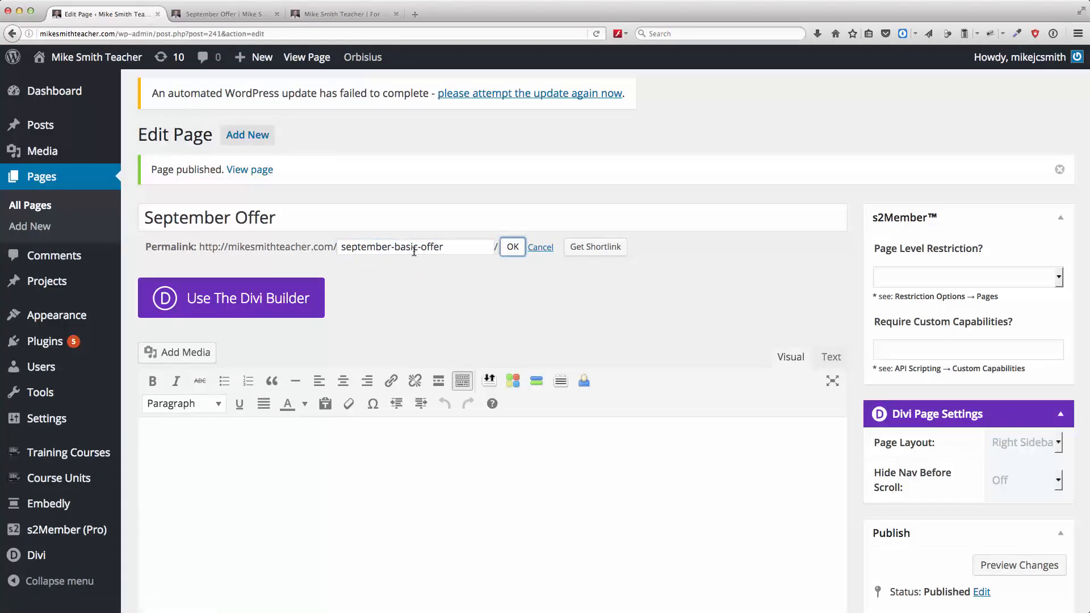
pyautogui.click(512, 246)
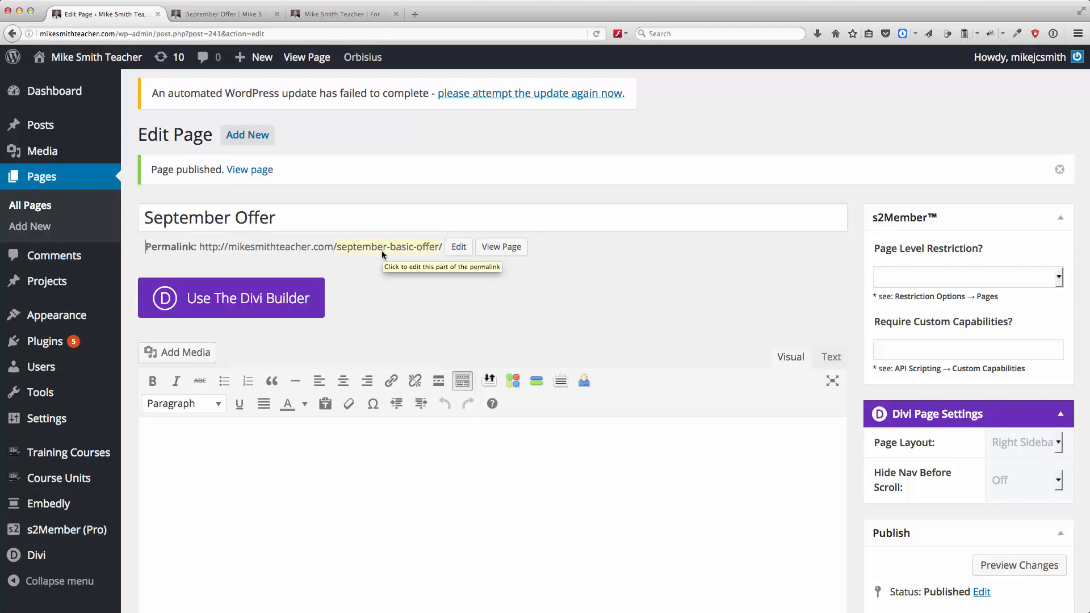
pyautogui.moveTo(361, 250)
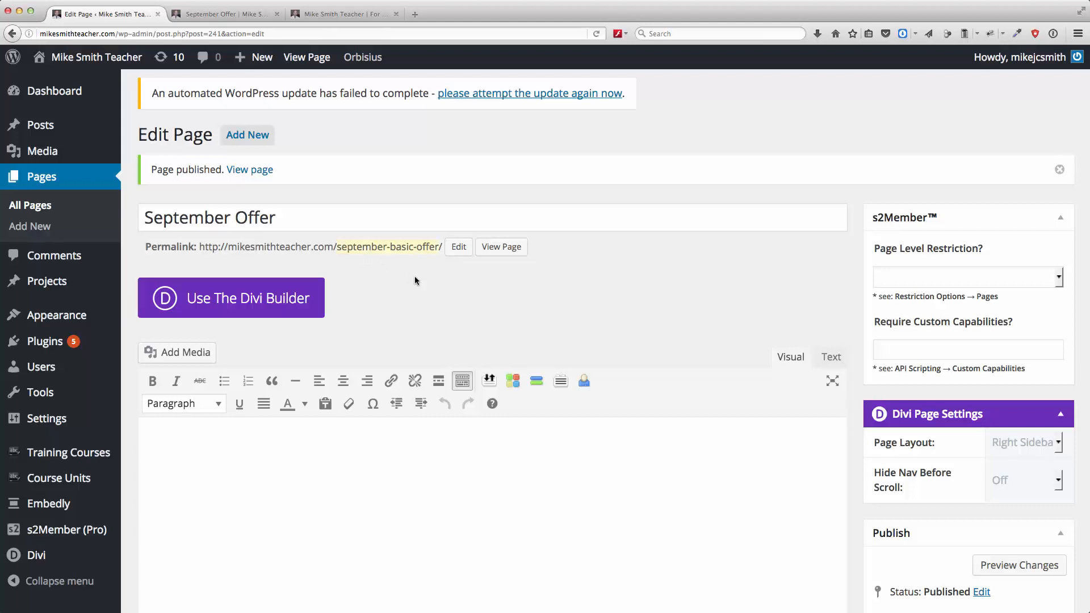
pyautogui.moveTo(686, 367)
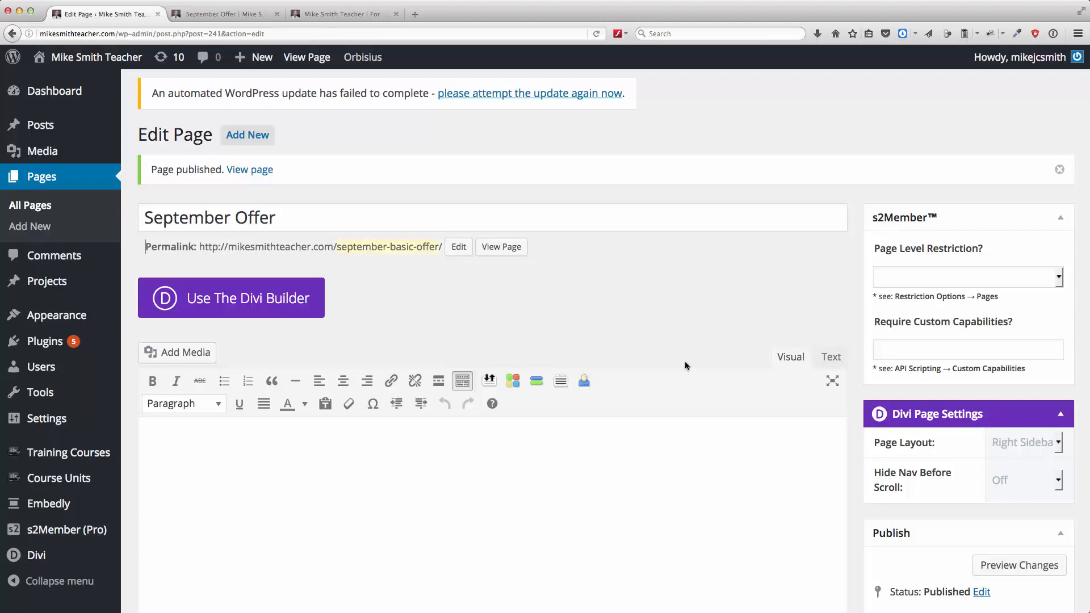
# - Update the September Offer page so the september-basic-offer permalink is saved
pyautogui.scroll(-3)
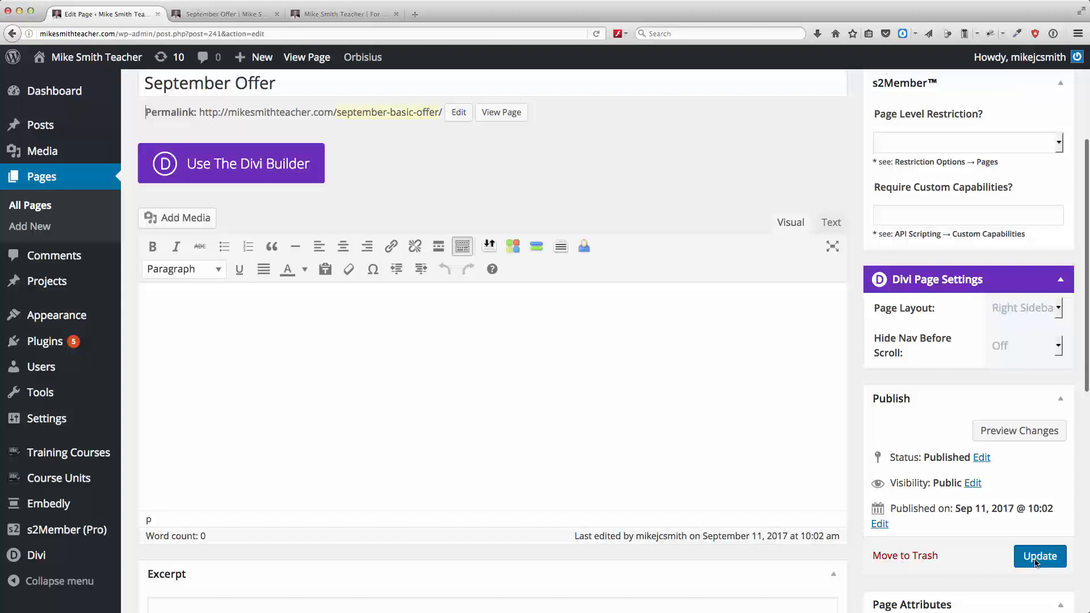
pyautogui.click(1038, 556)
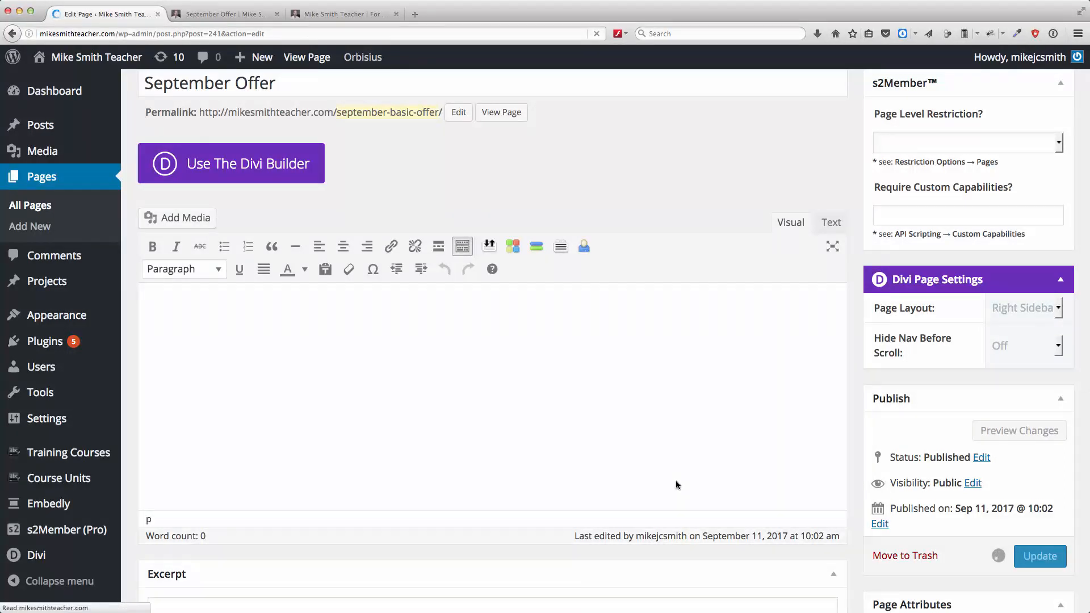
pyautogui.click(1039, 556)
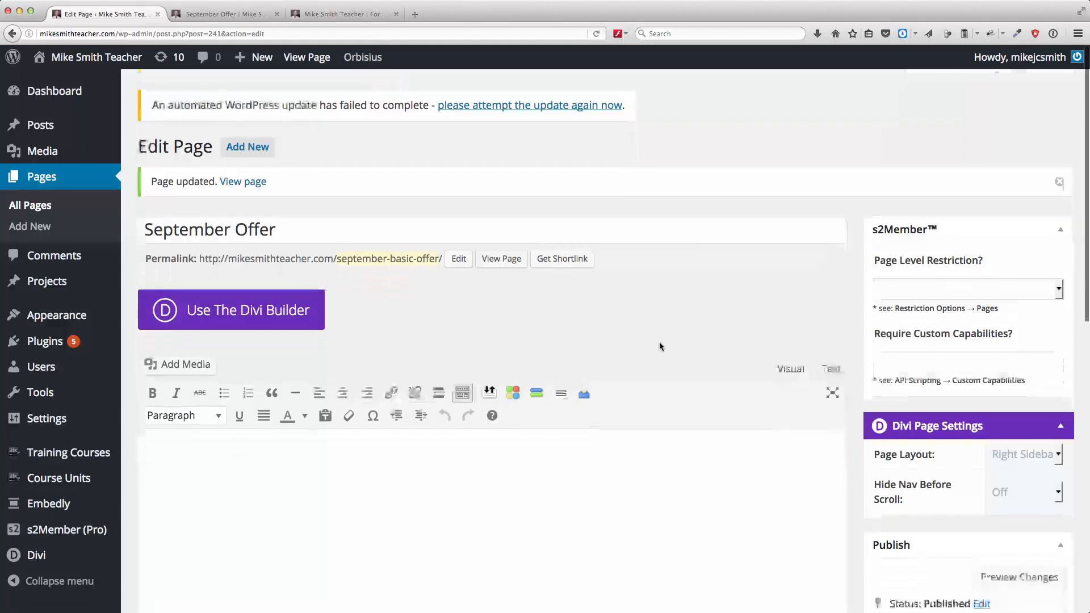
pyautogui.moveTo(44, 342)
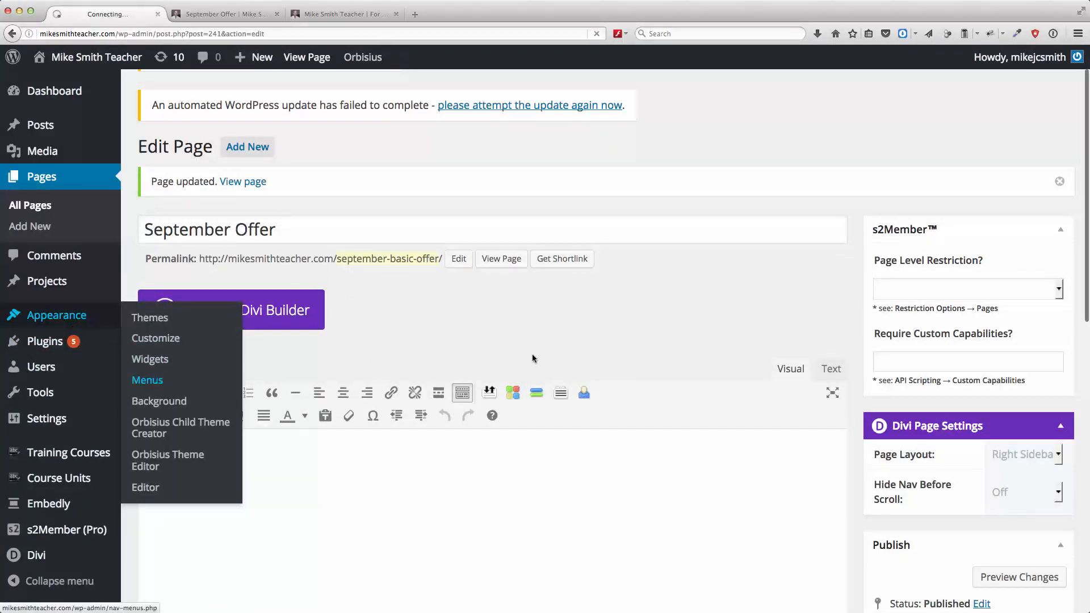
# - In the menu editor, list all pages and tick September Offer
pyautogui.click(146, 379)
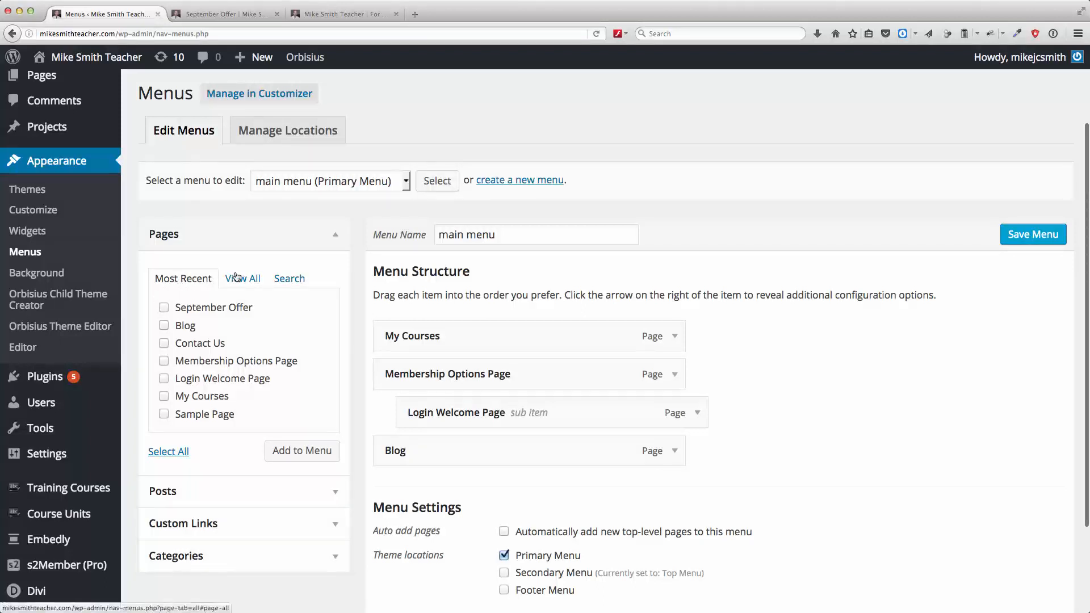
pyautogui.click(243, 279)
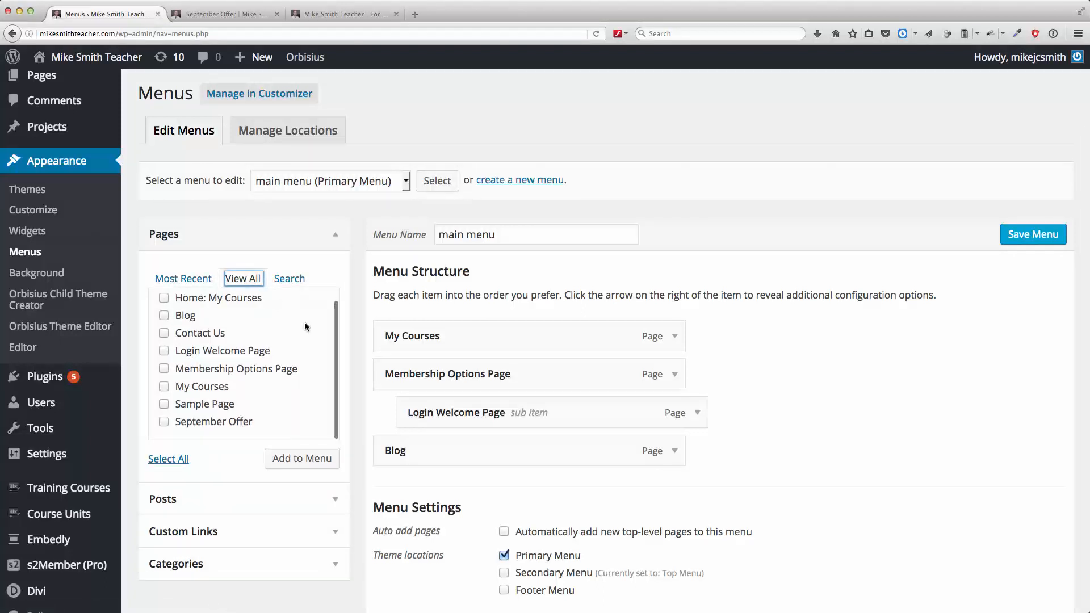
pyautogui.click(163, 421)
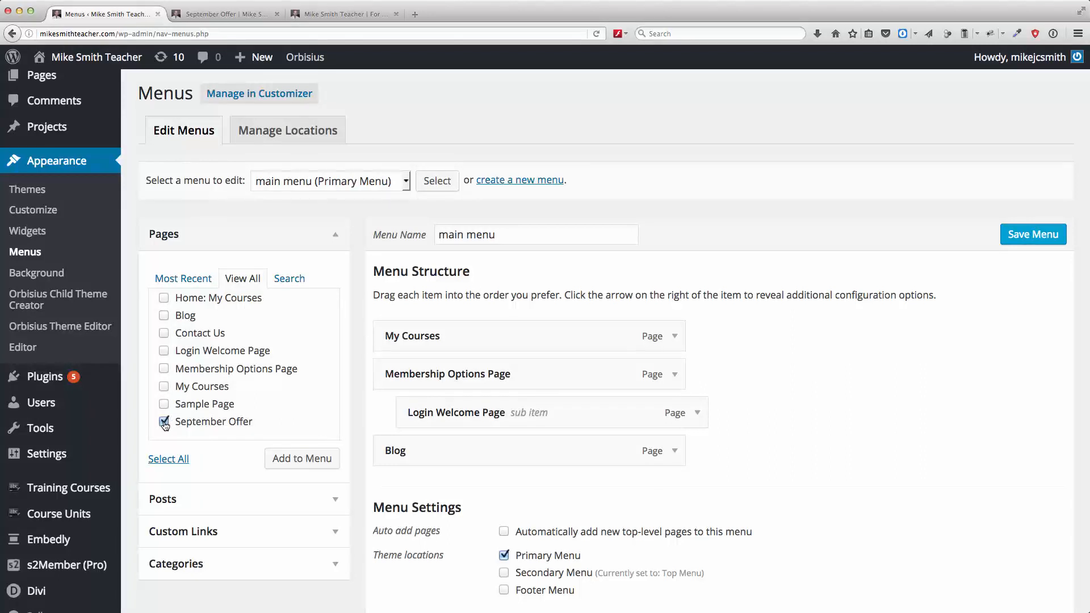
pyautogui.click(163, 421)
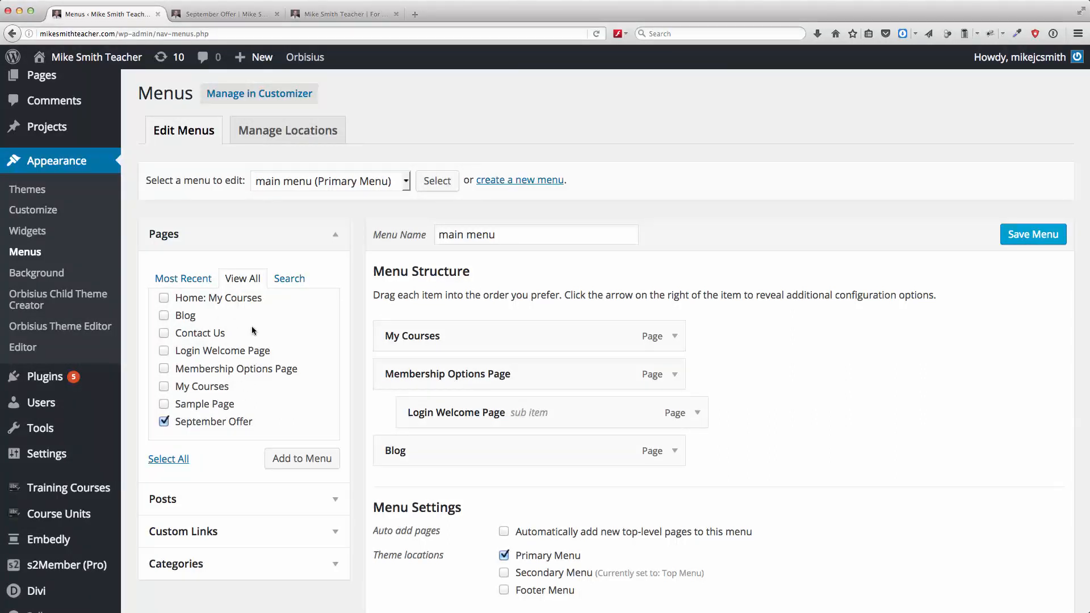
pyautogui.moveTo(292, 436)
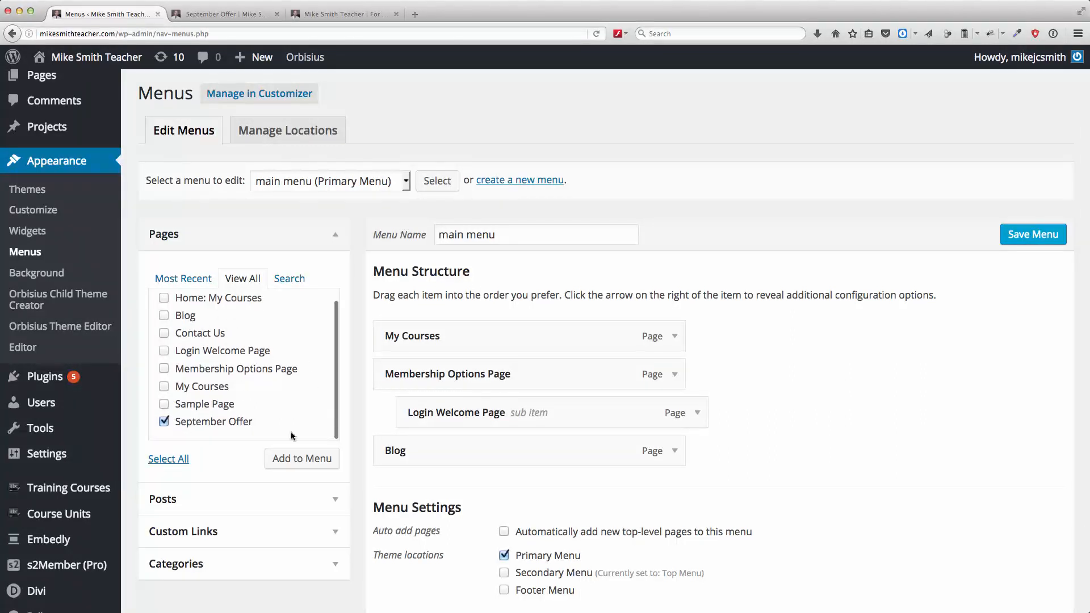
# - Add September Offer to the main menu and nest it as a sub item under Blog
pyautogui.click(301, 458)
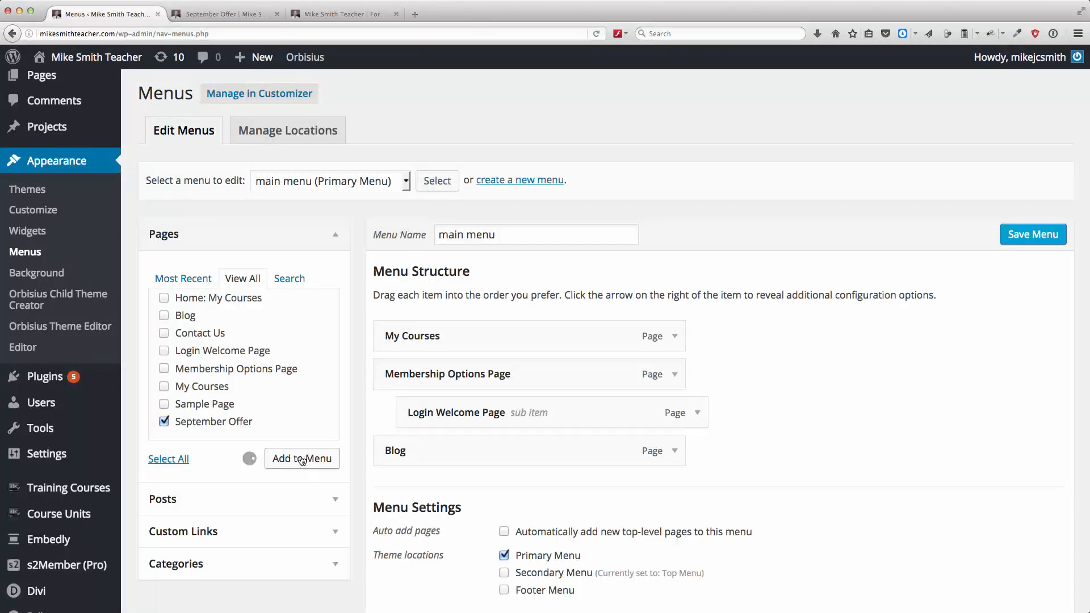
pyautogui.click(302, 458)
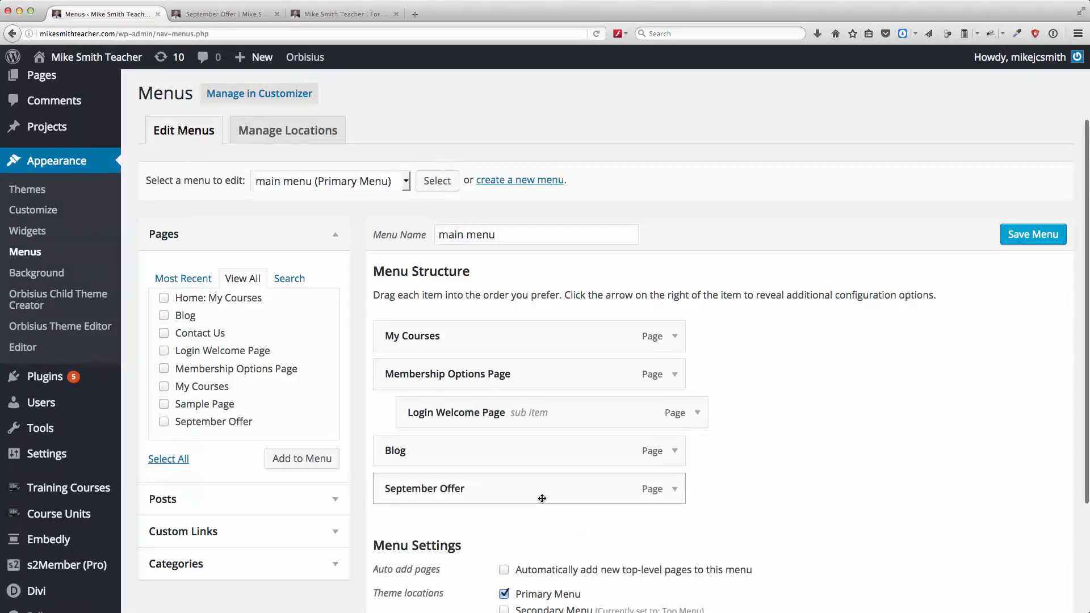
pyautogui.moveTo(543, 488); pyautogui.dragTo(567, 475)
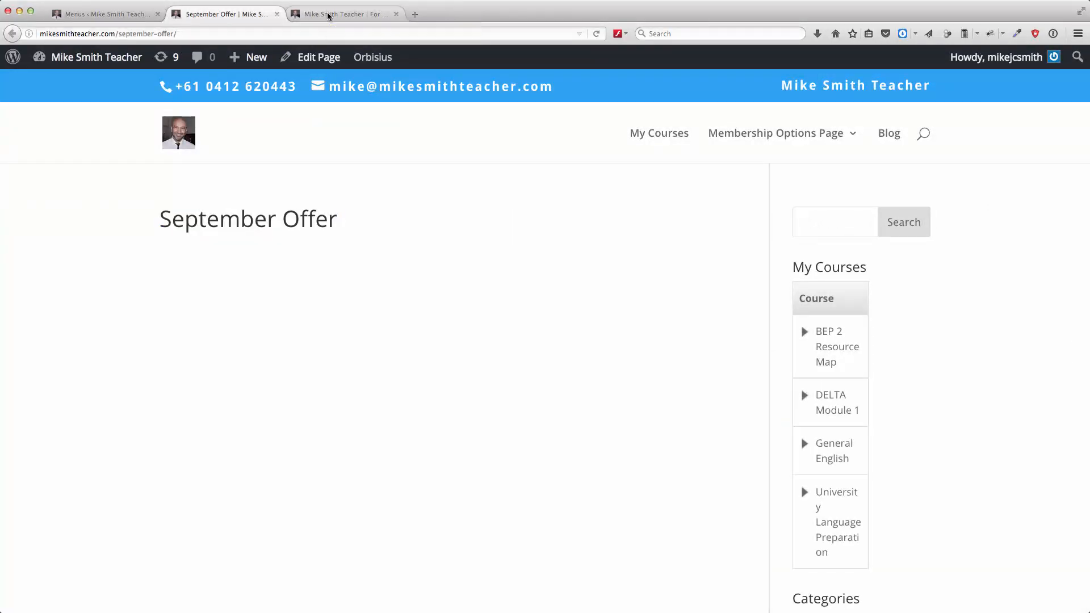
# - View the live home page's Blog dropdown, then return to the Menus editor
pyautogui.click(345, 14)
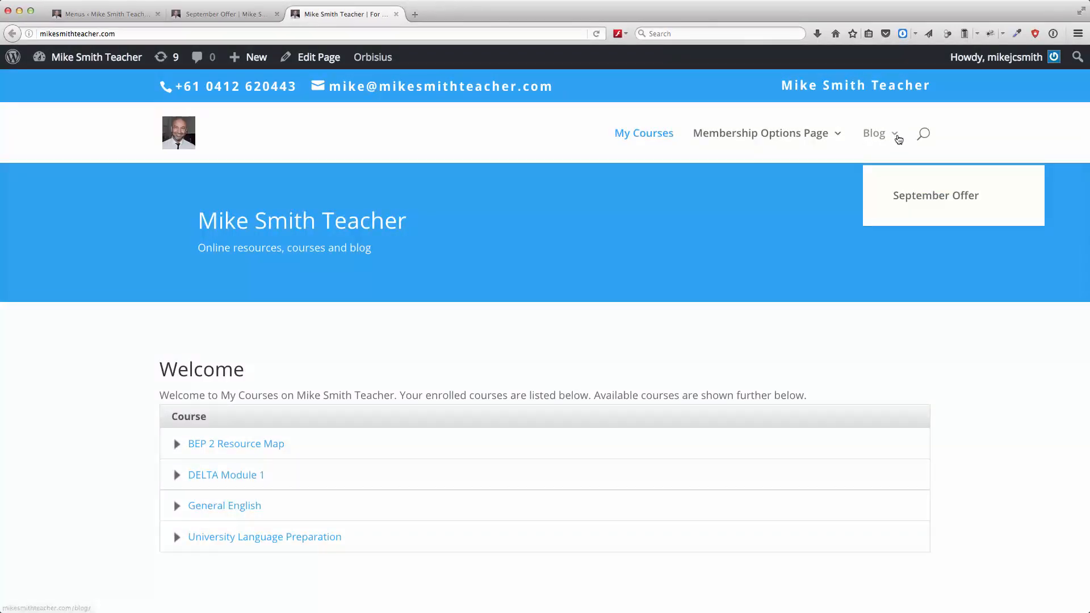
pyautogui.moveTo(934, 195)
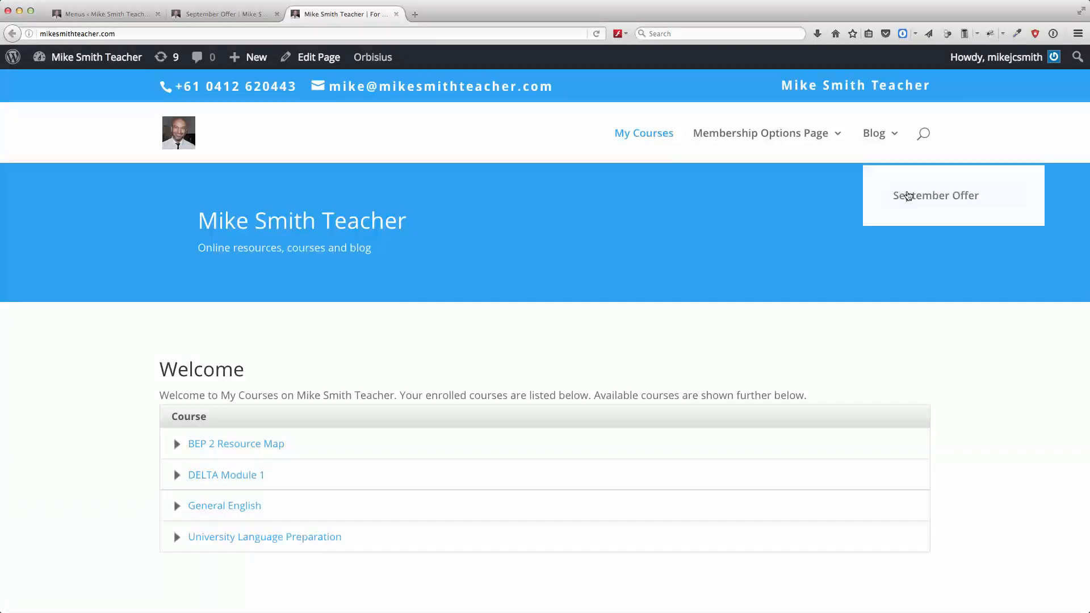
pyautogui.click(105, 14)
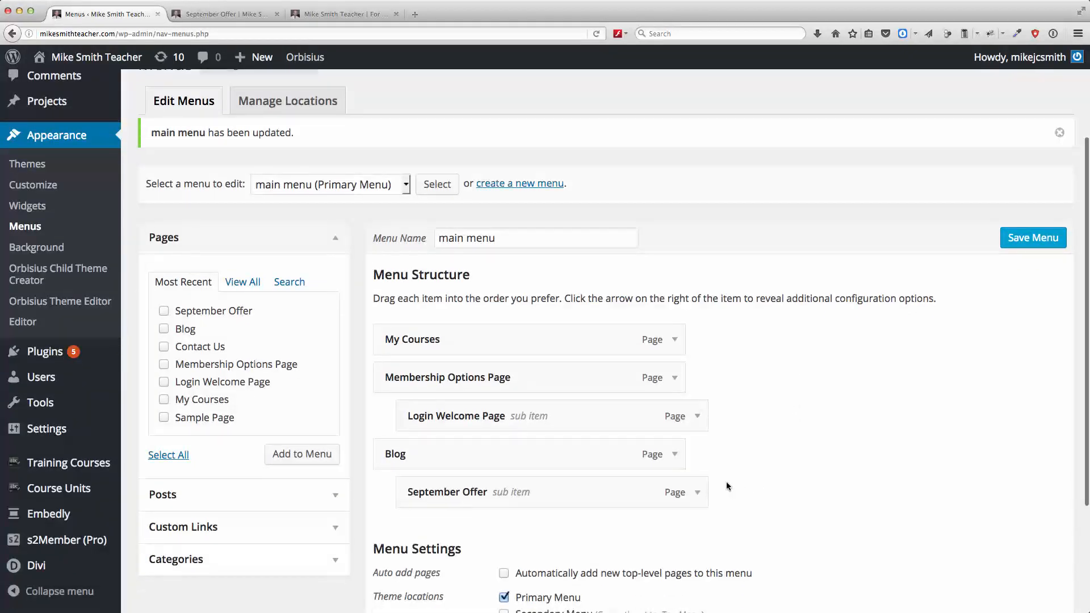
# - Remove the September Offer item from the main menu and switch to the live home page
pyautogui.click(696, 492)
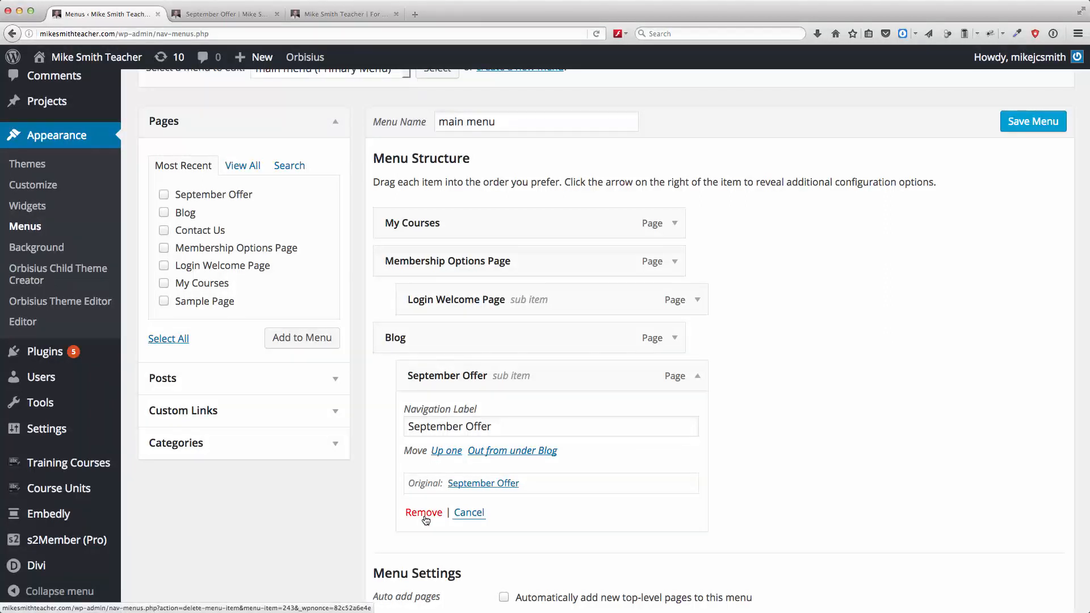
pyautogui.click(423, 512)
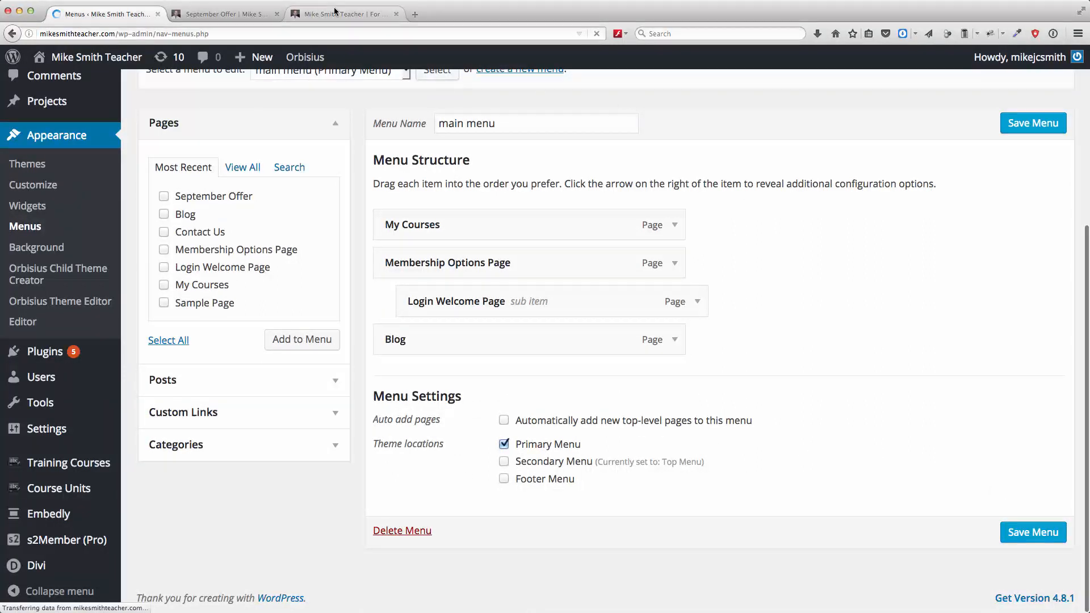
pyautogui.click(344, 14)
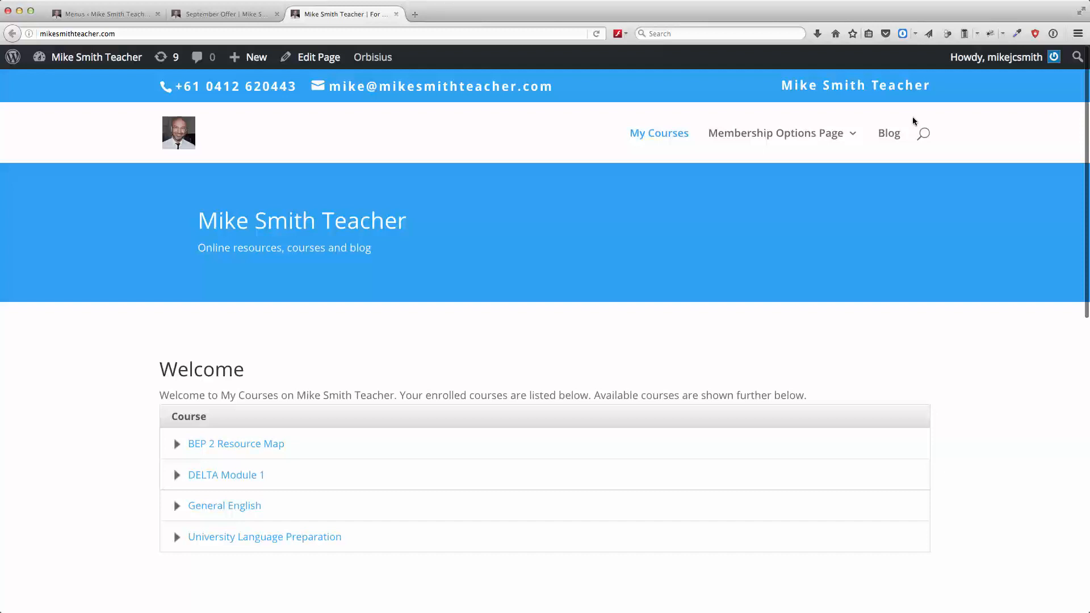
pyautogui.moveTo(888, 133)
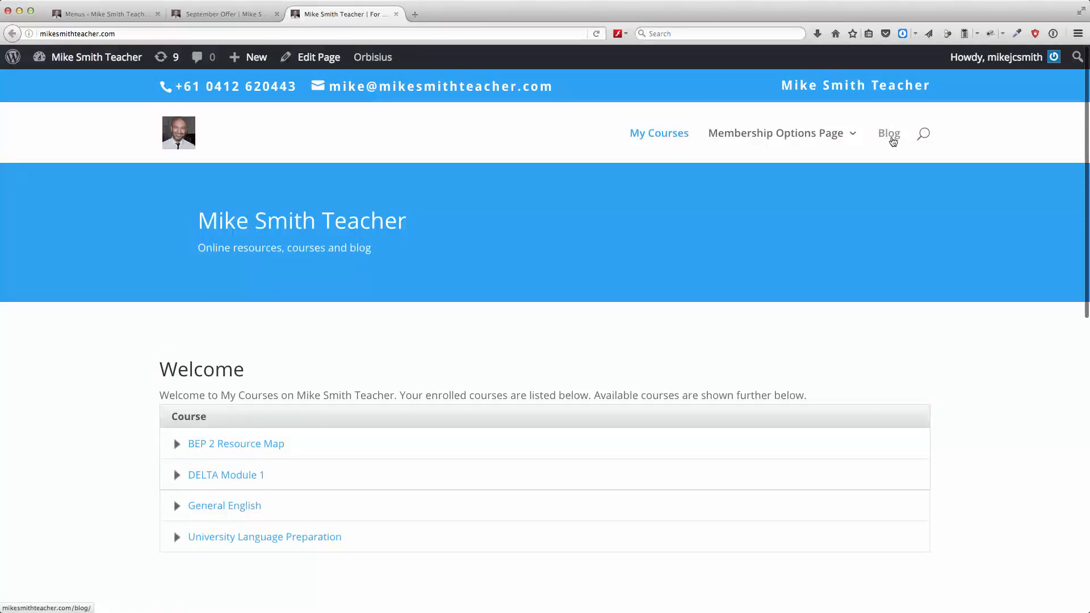
# - Return to the Menus editor and review the updated menu: My Courses, Membership Options Page, Blog
pyautogui.click(104, 14)
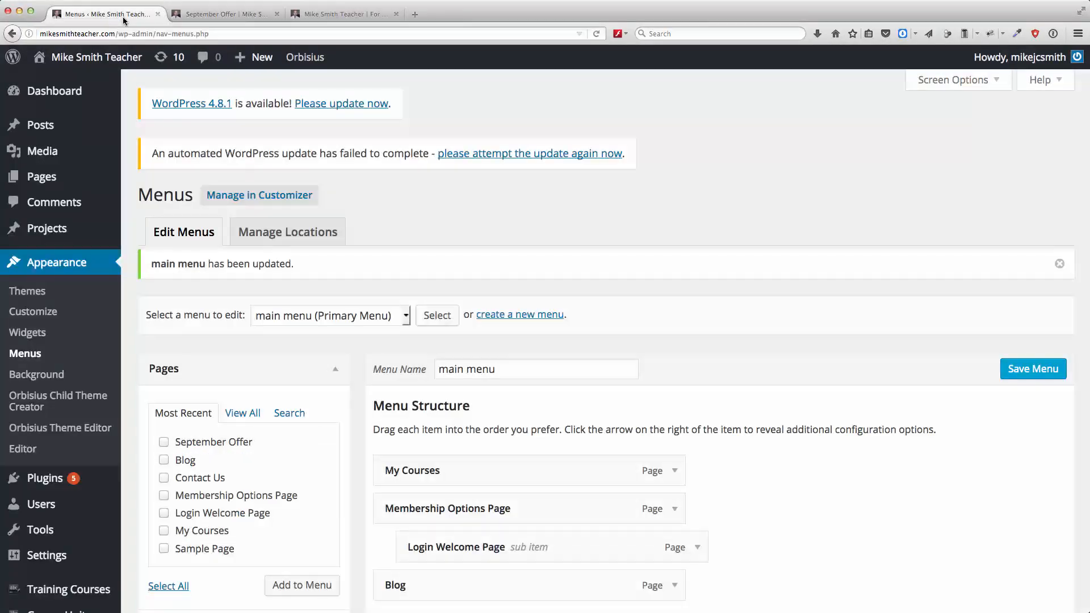
pyautogui.click(223, 14)
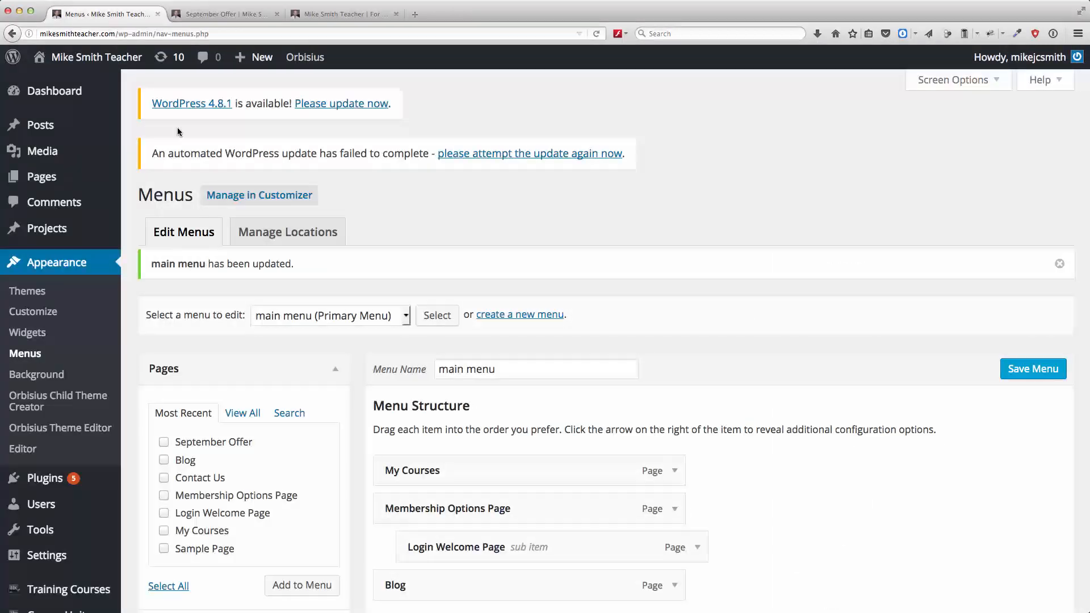
pyautogui.moveTo(655, 322)
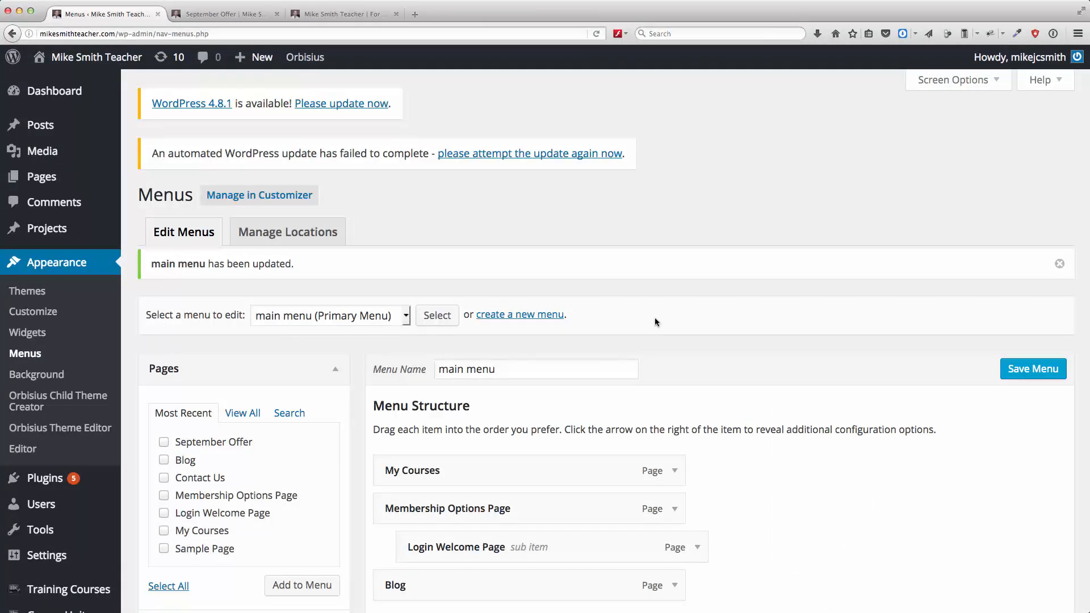
pyautogui.scroll(-3)
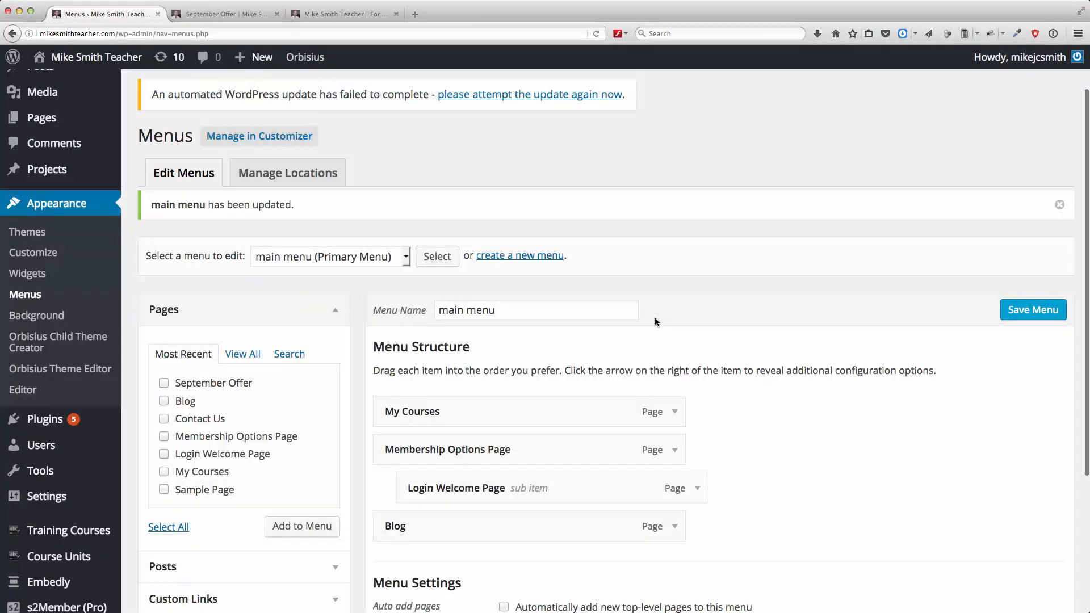